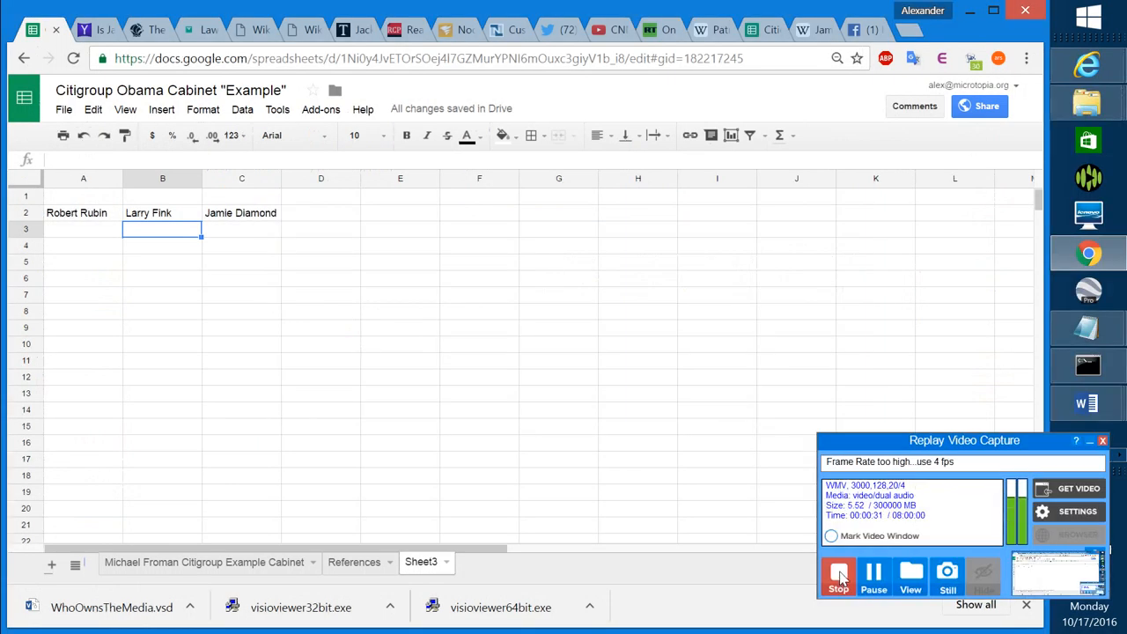
# Switch from the Rubin/Fink/Diamond sheet to the WikiLeaks email page.
pyautogui.click(250, 28)
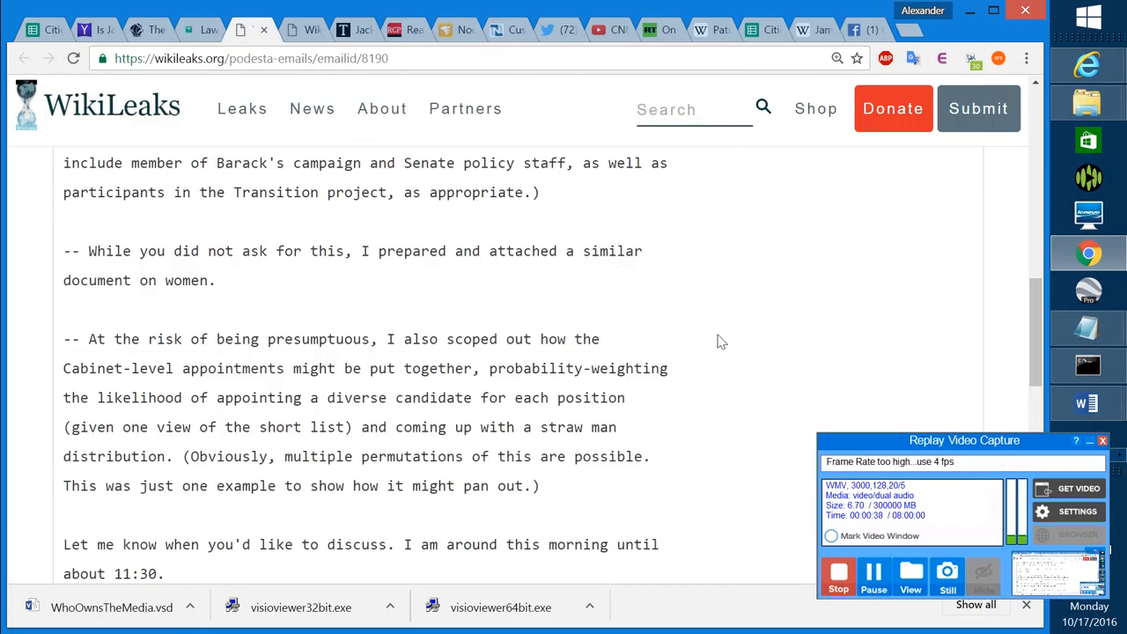
pyautogui.moveTo(92, 342)
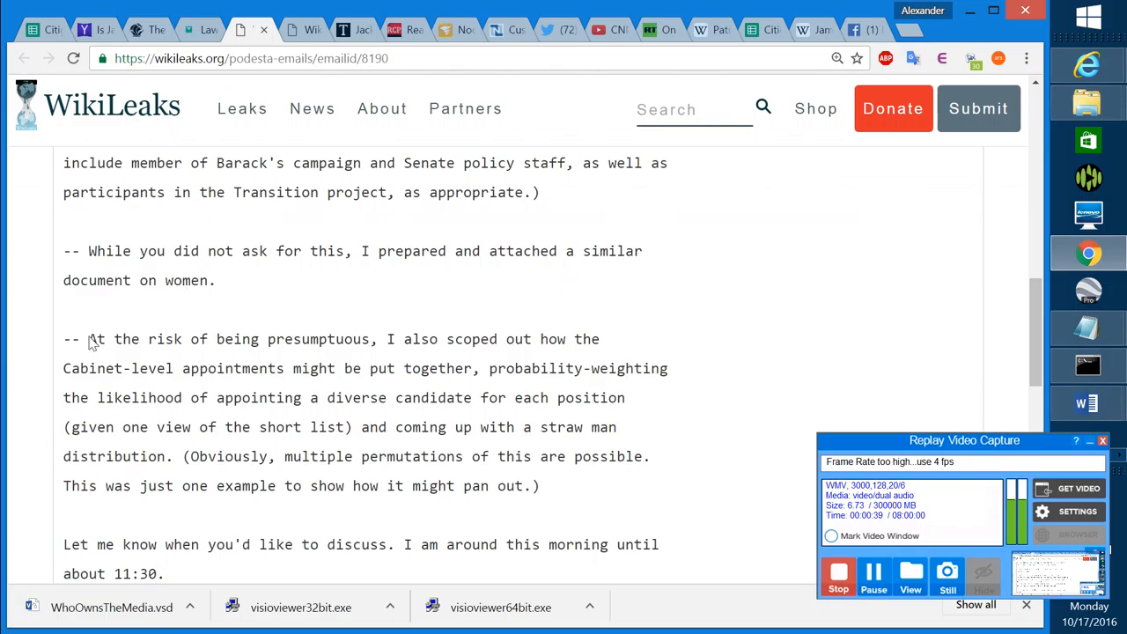
# Highlight the 'At the risk of being presumptuous…' straw-man paragraph, then move to the CNN video.
pyautogui.moveTo(87, 339); pyautogui.dragTo(343, 338)
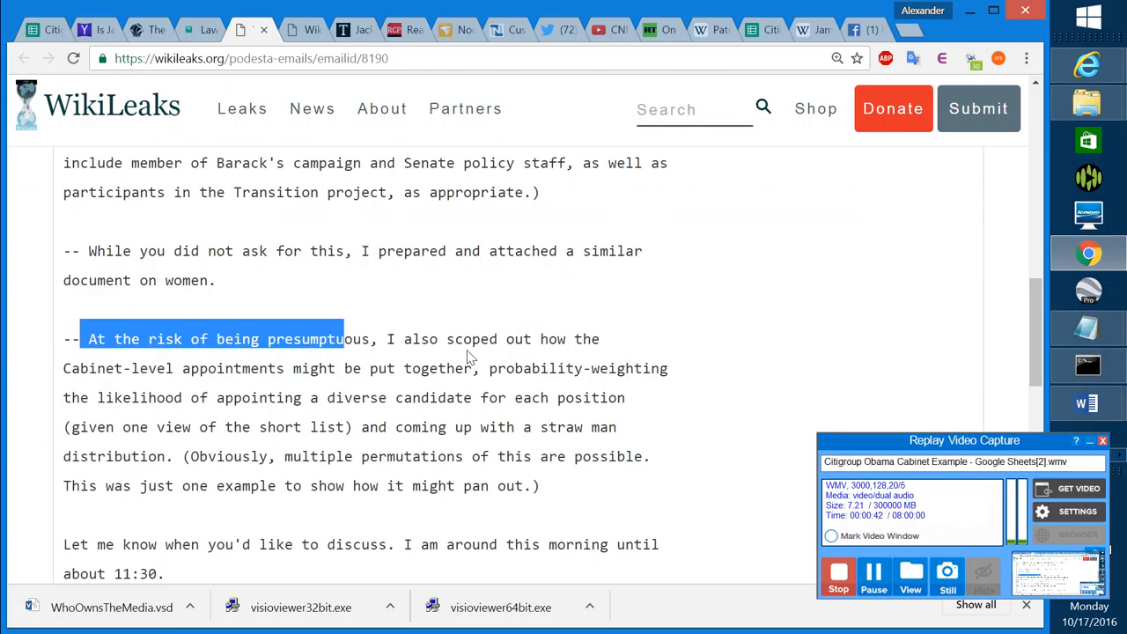
pyautogui.moveTo(342, 338); pyautogui.dragTo(625, 368)
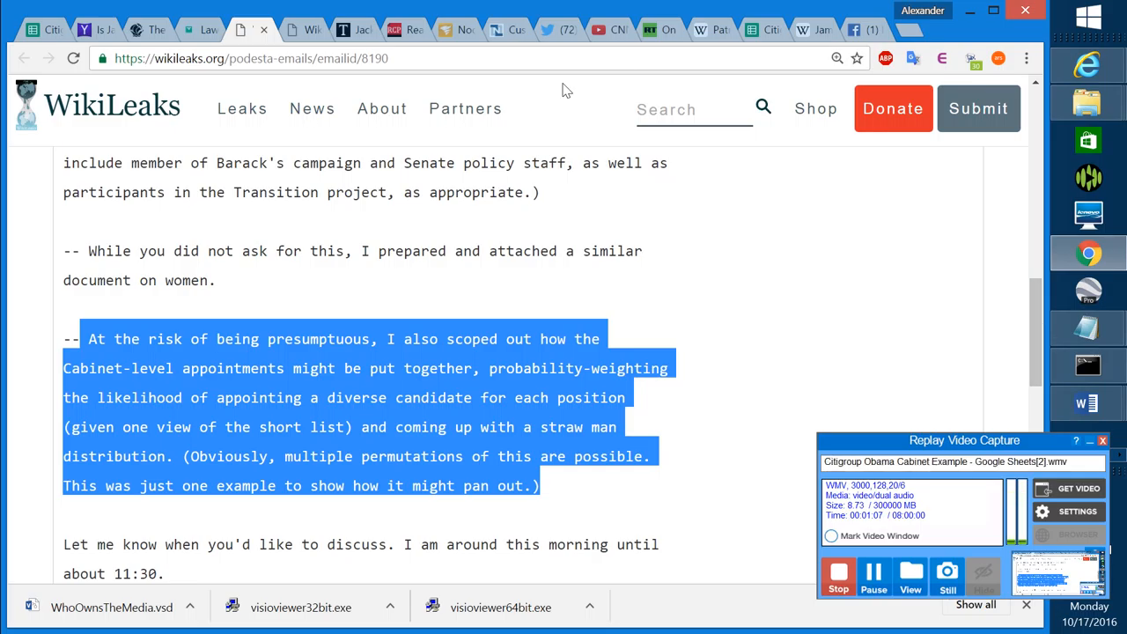
pyautogui.click(599, 28)
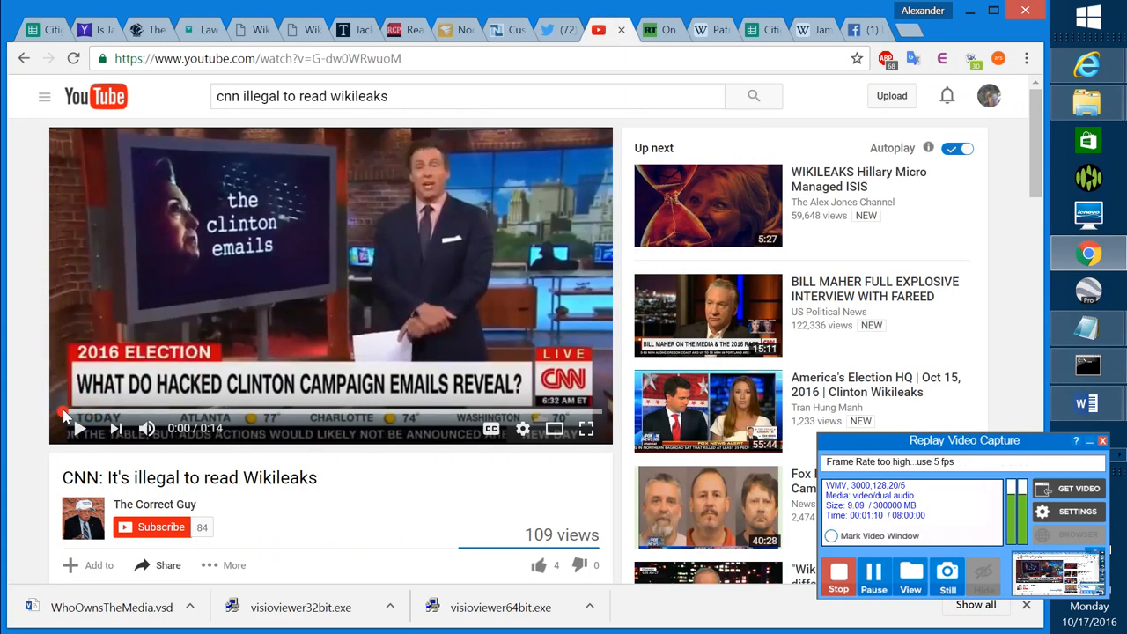
# Play the CNN clip 'It's illegal to read Wikileaks'.
pyautogui.click(77, 428)
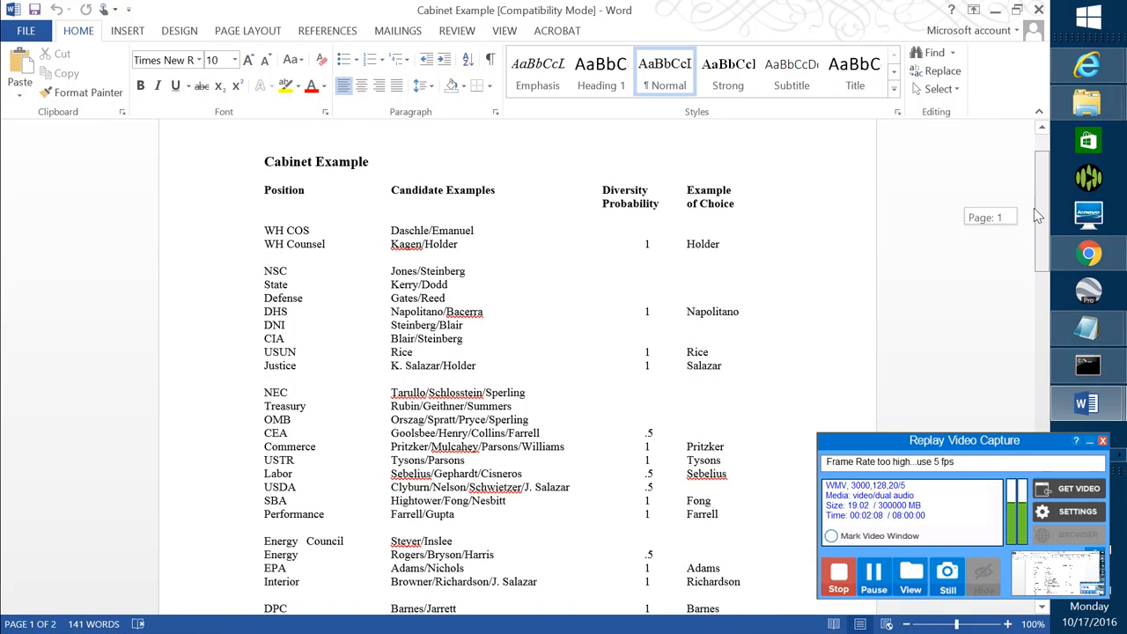
# Scroll the Cabinet Example table down to the Urban Affairs and Total rows.
pyautogui.scroll(-3)
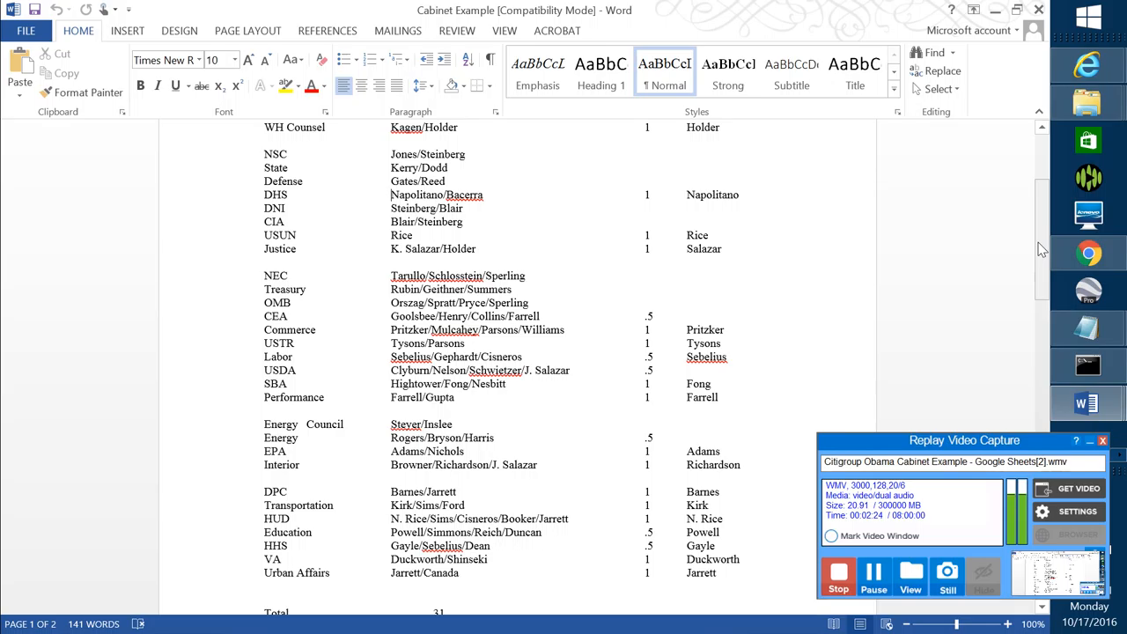
pyautogui.moveTo(493, 150)
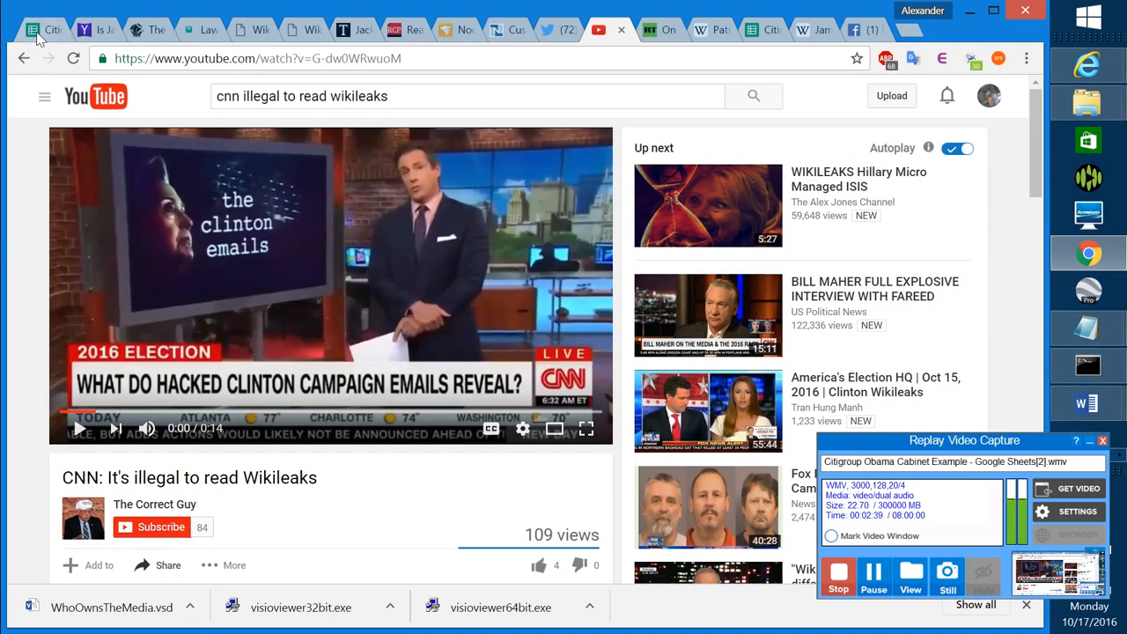
# Return to the Citigroup Obama Cabinet sheet and select Rahm Emanuel as Chief of Staff.
pyautogui.click(31, 28)
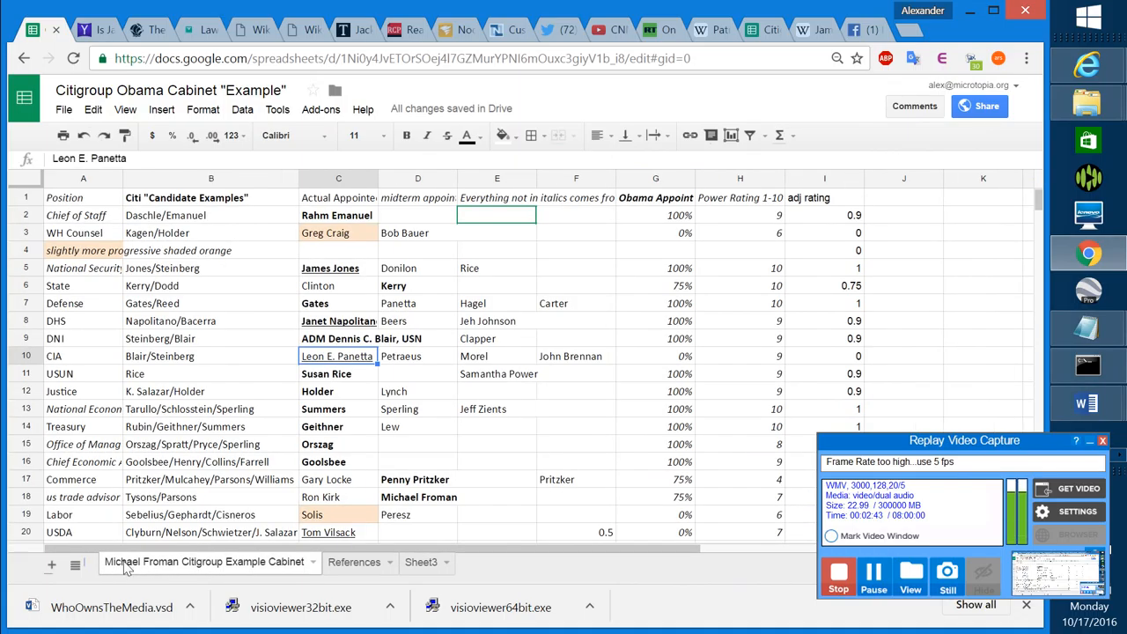
pyautogui.click(339, 426)
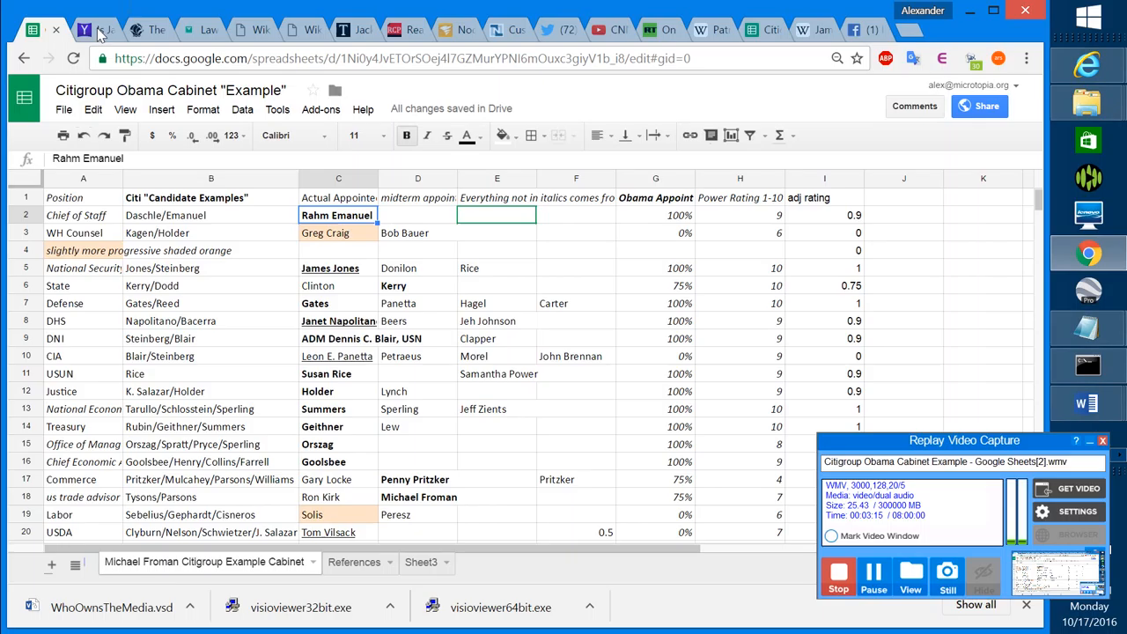
# Read the Yahoo News Jack Lew/Robert Rubin headline, then return to the cabinet sheet.
pyautogui.click(95, 28)
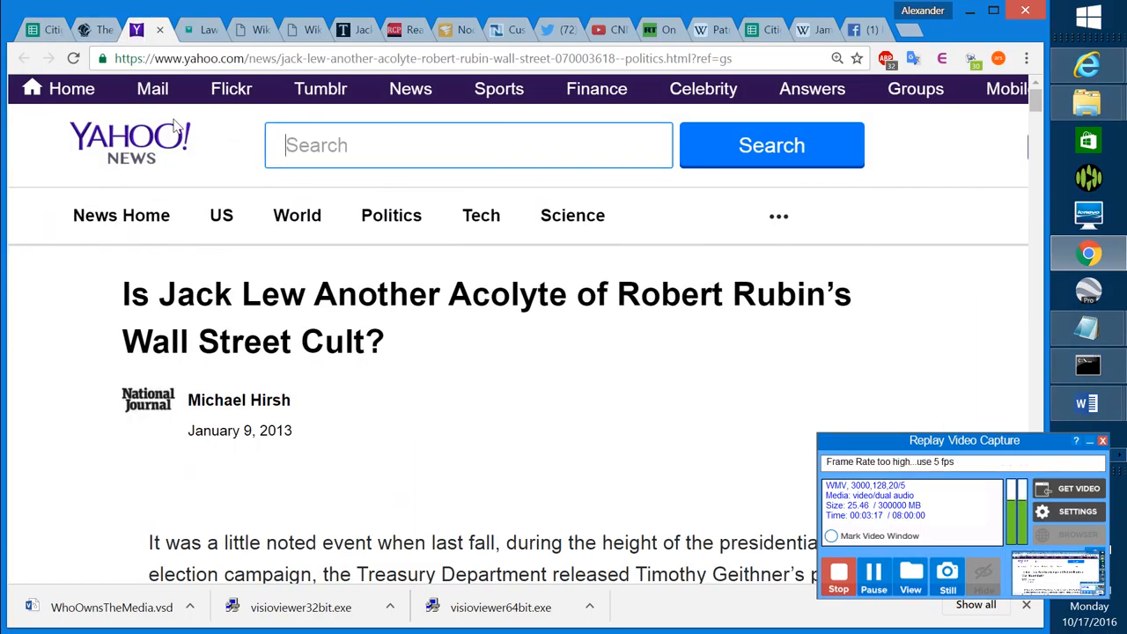
pyautogui.moveTo(683, 377)
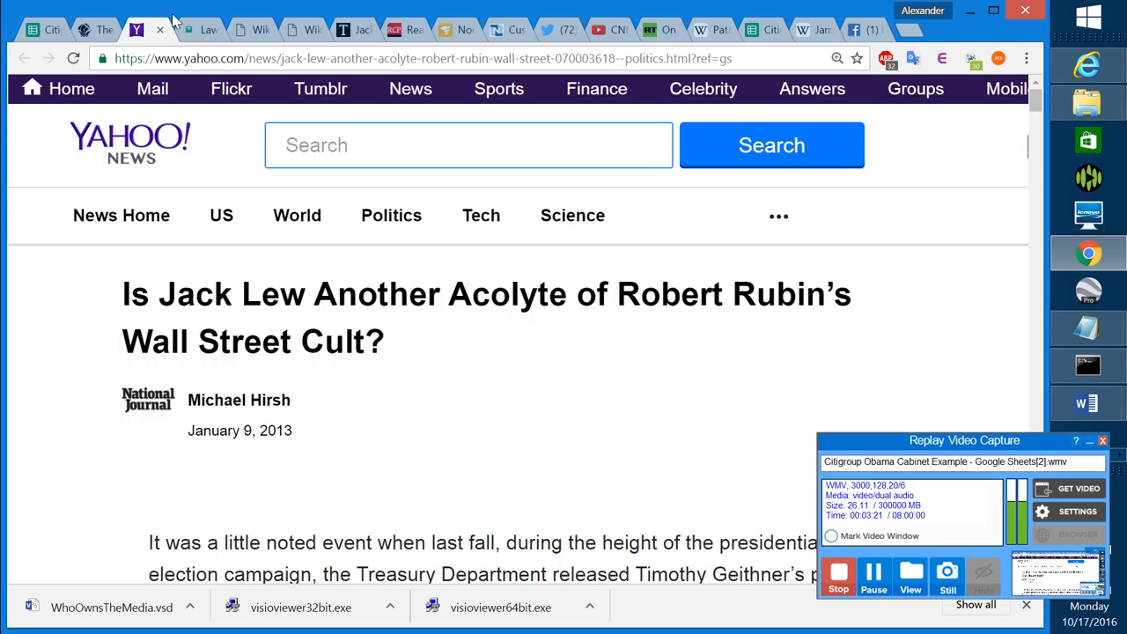
pyautogui.moveTo(620, 350)
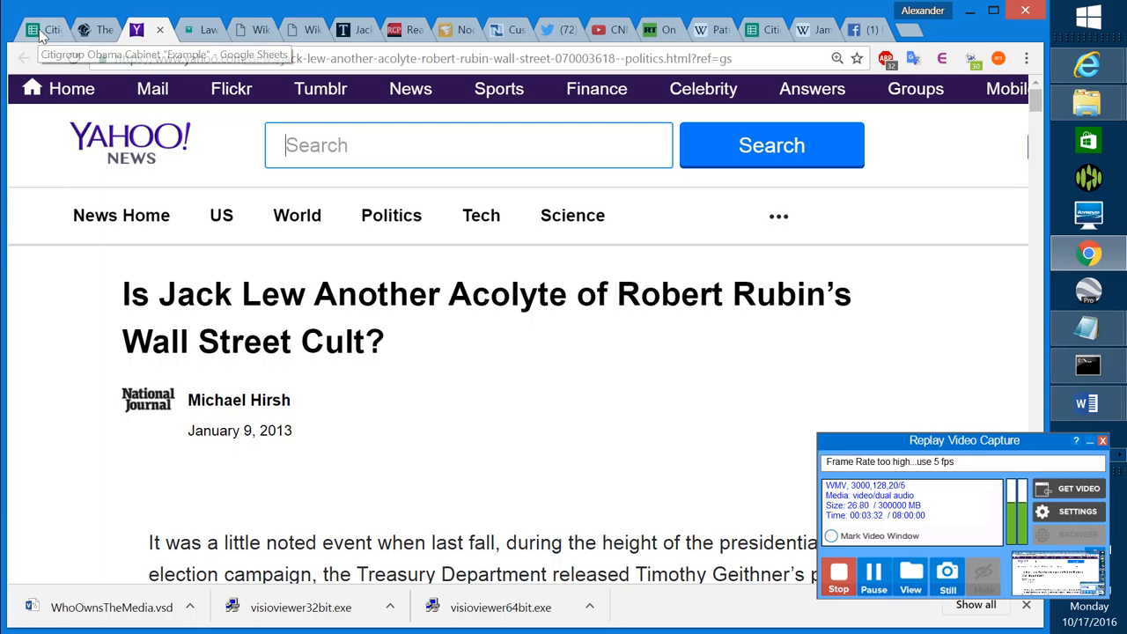
pyautogui.click(38, 28)
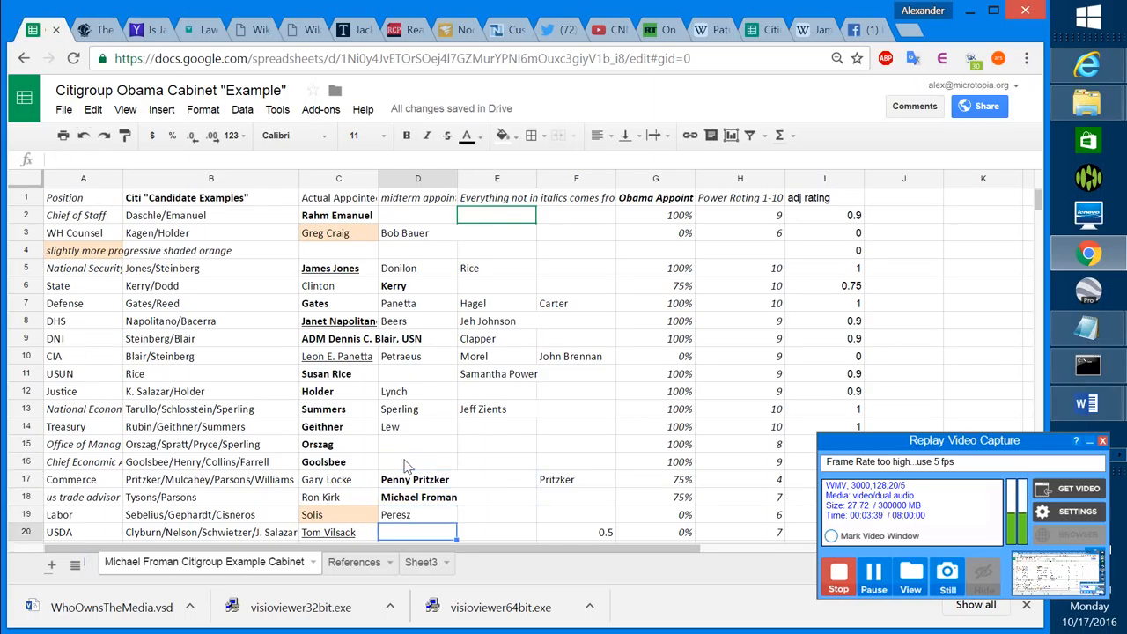
pyautogui.scroll(-3)
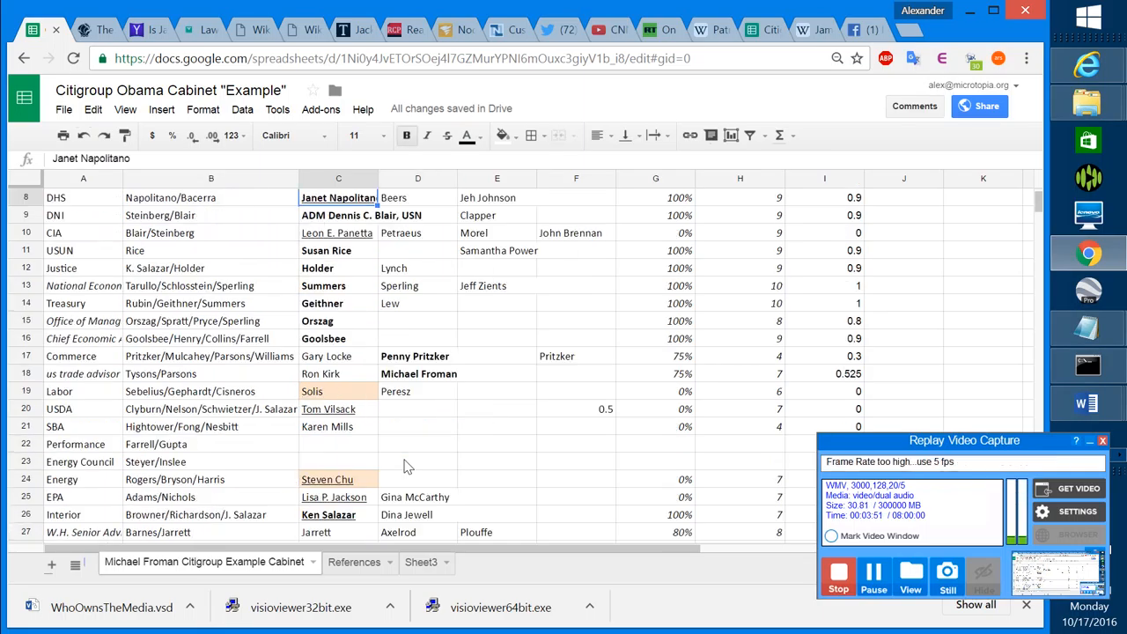
pyautogui.scroll(3)
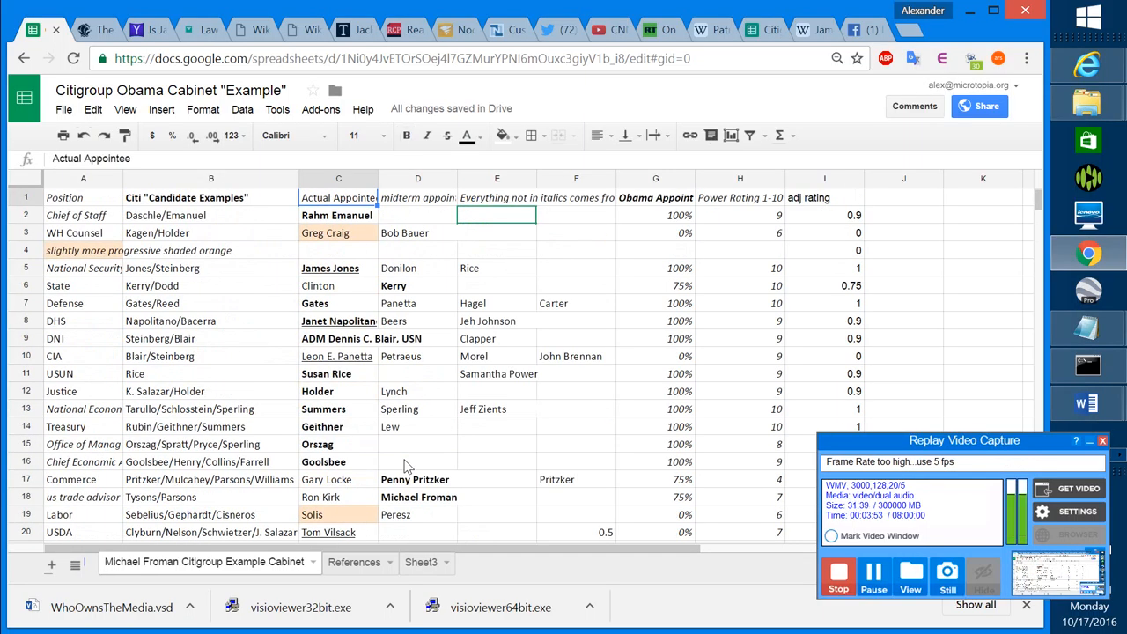
pyautogui.click(338, 233)
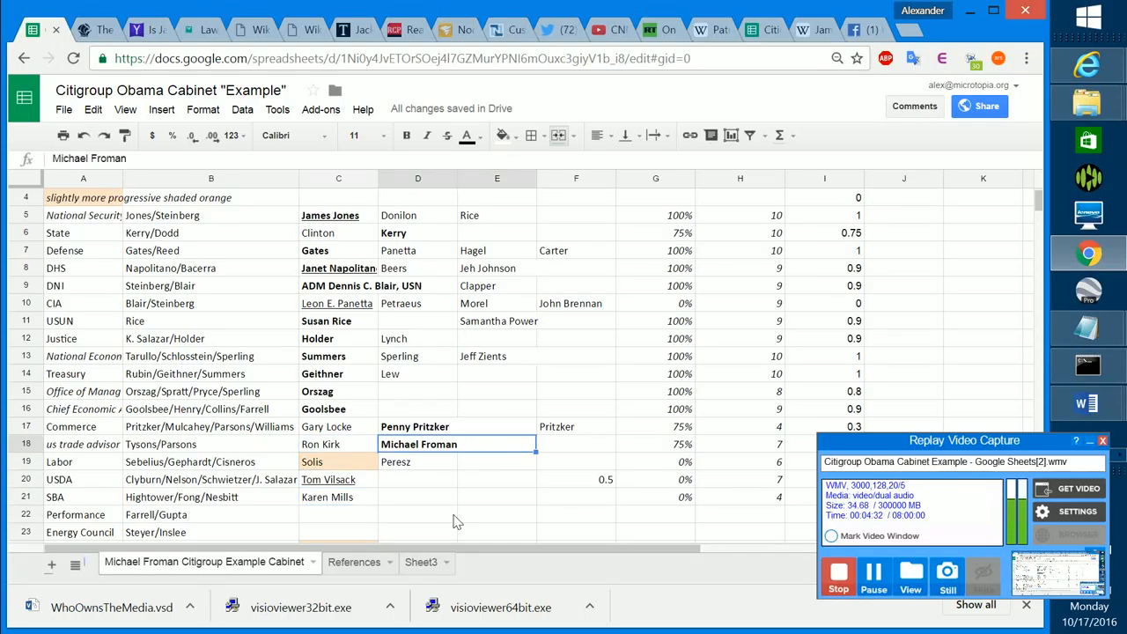
pyautogui.click(338, 374)
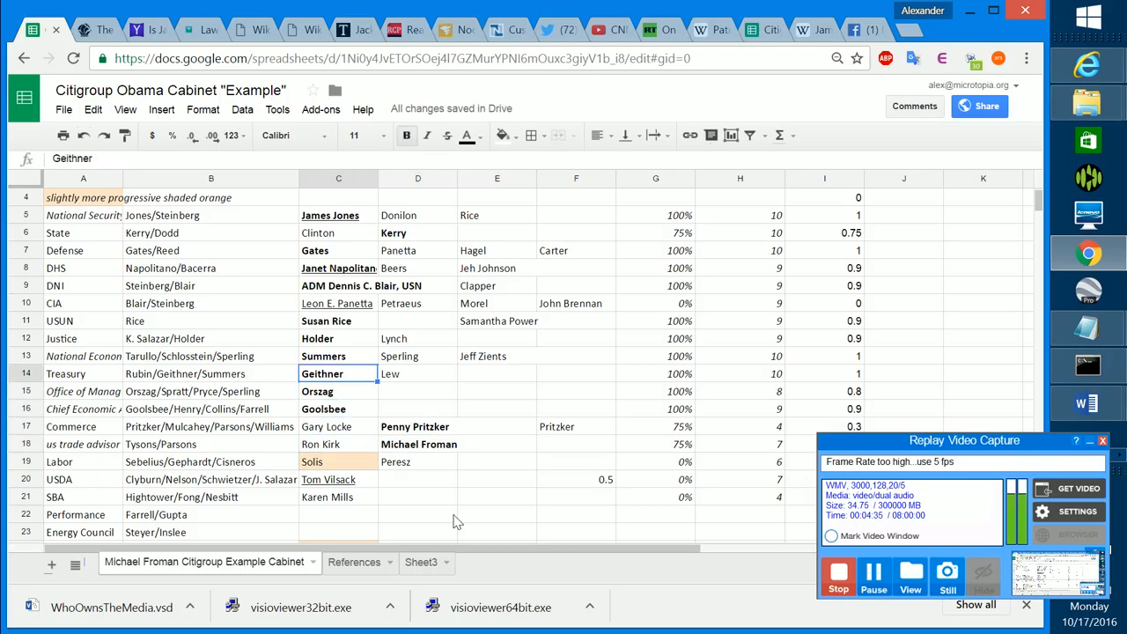
pyautogui.click(338, 215)
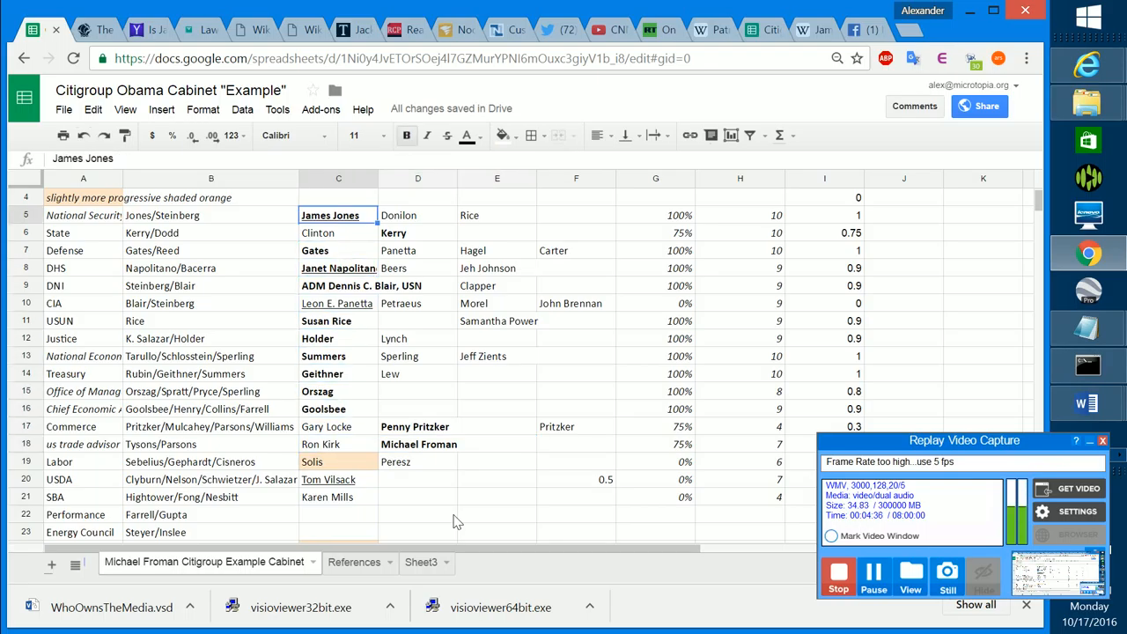
pyautogui.click(336, 303)
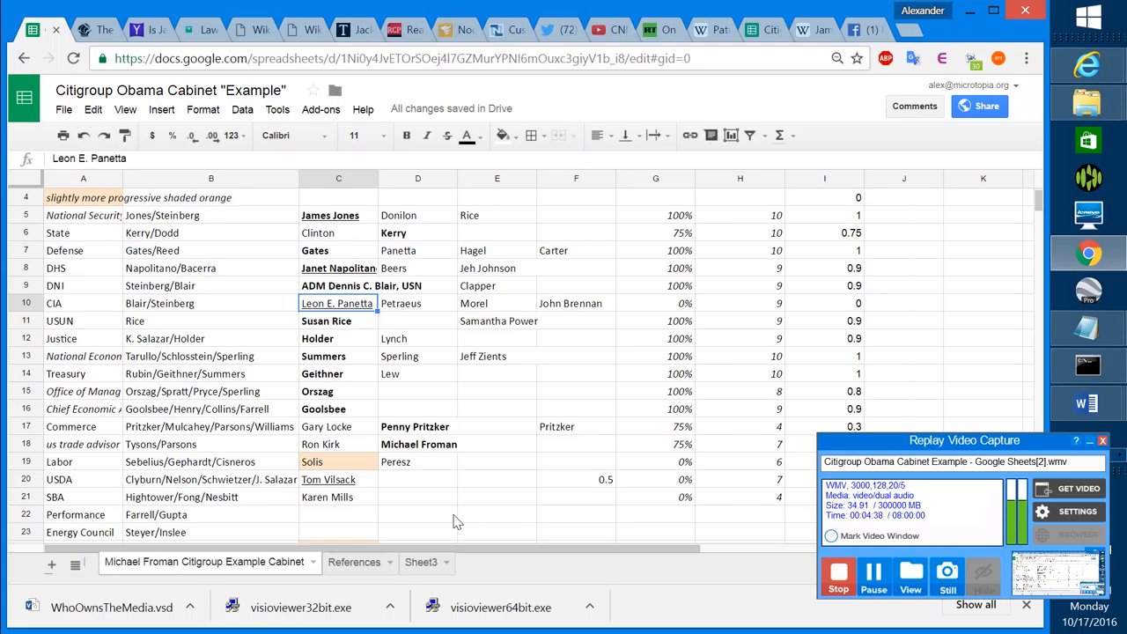
pyautogui.click(82, 303)
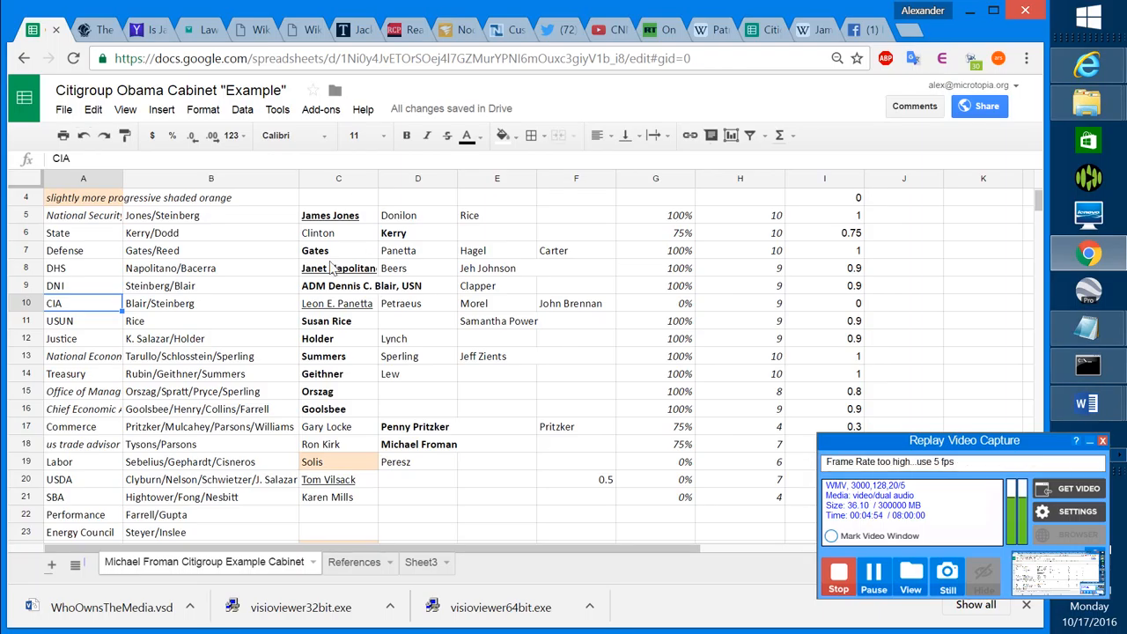
pyautogui.click(338, 250)
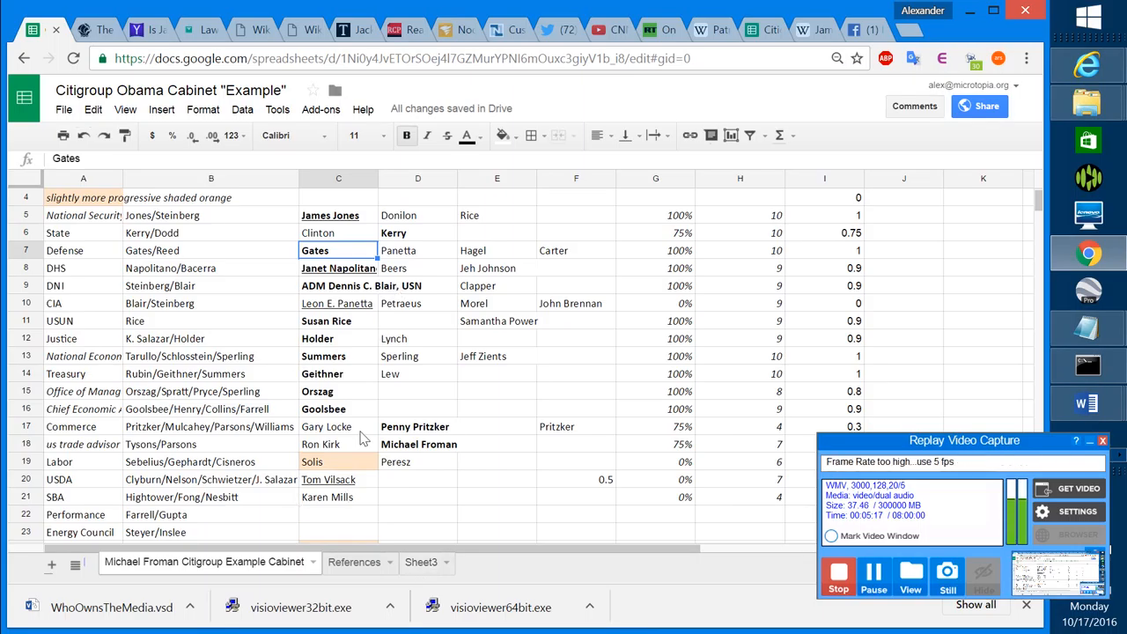
pyautogui.moveTo(344, 388)
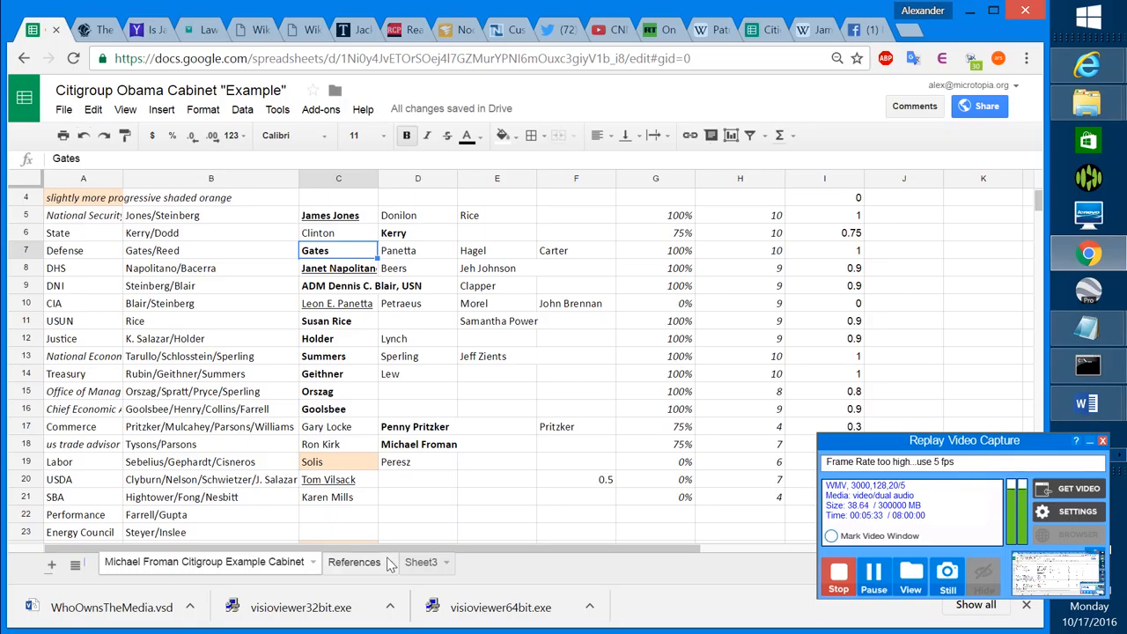
# Switch to Sheet3 listing Robert Rubin, Larry Fink and Jamie Diamond.
pyautogui.click(420, 562)
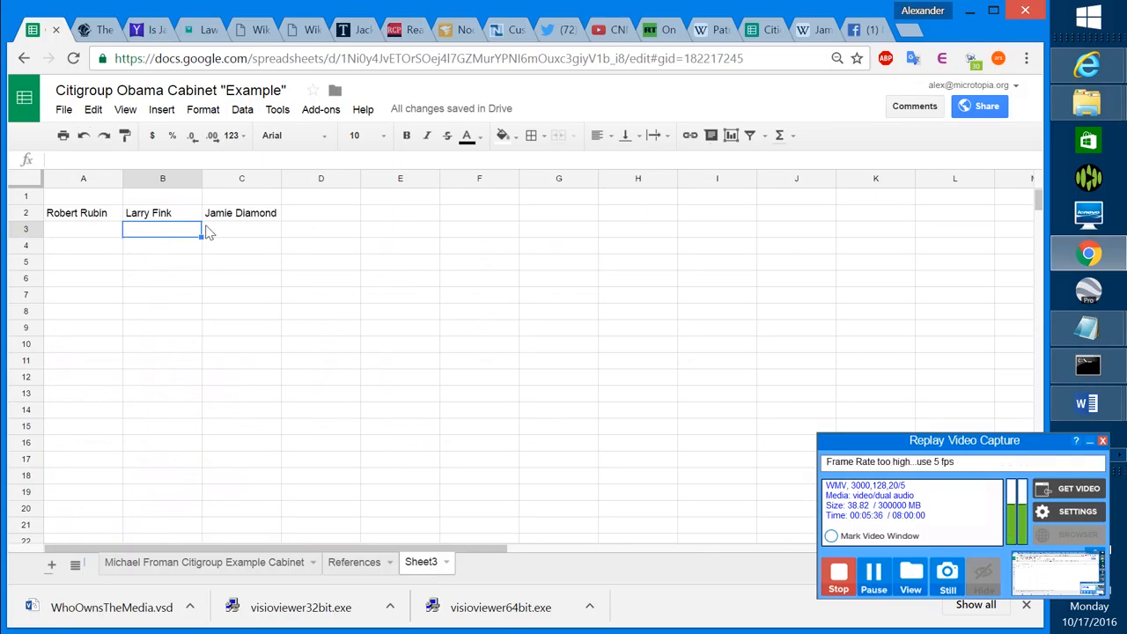
pyautogui.moveTo(326, 221)
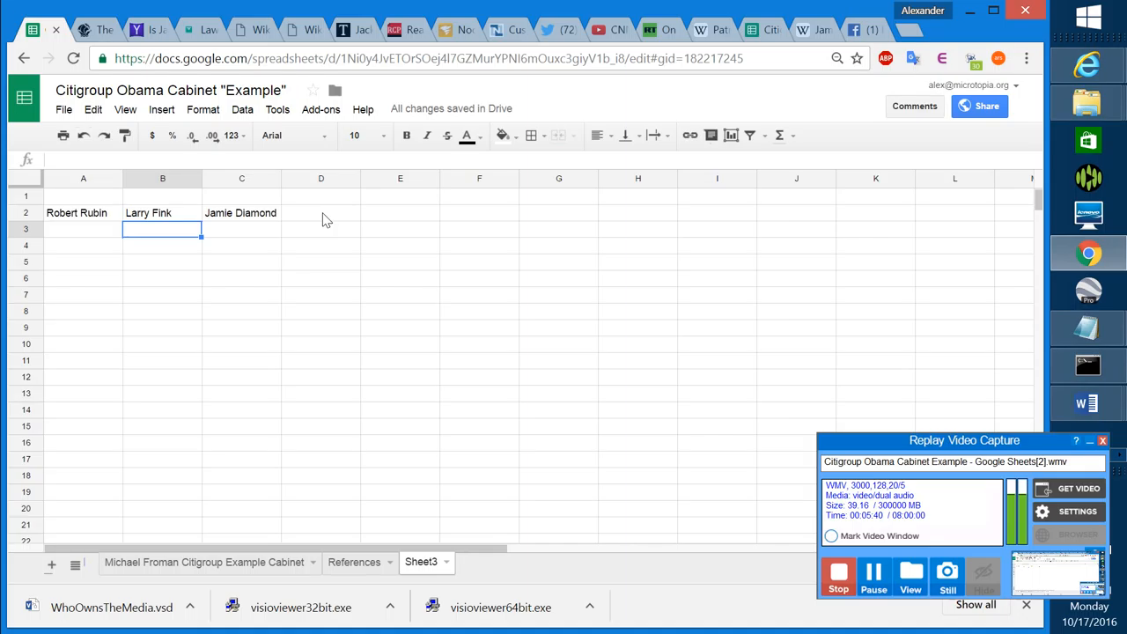
pyautogui.moveTo(751, 199)
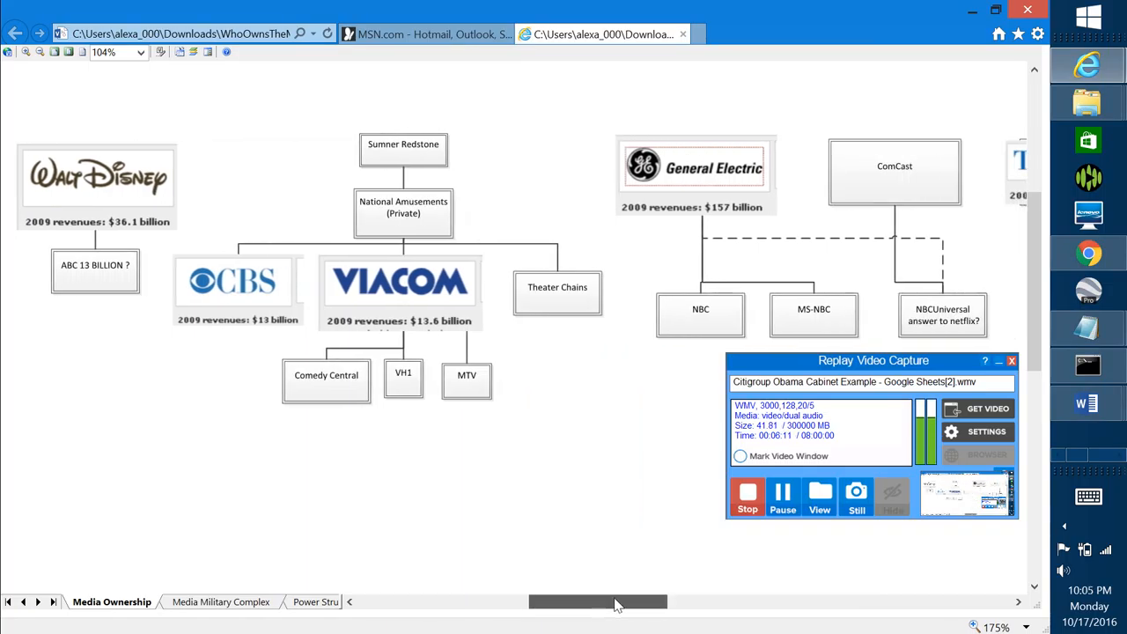
pyautogui.hscroll(3)
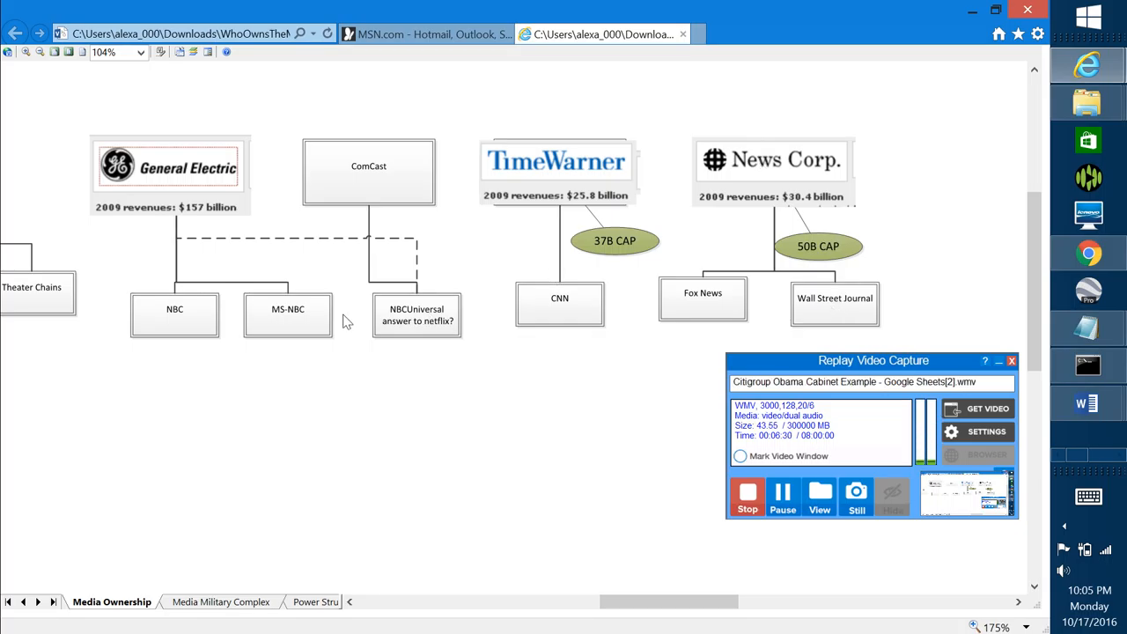
pyautogui.moveTo(497, 317)
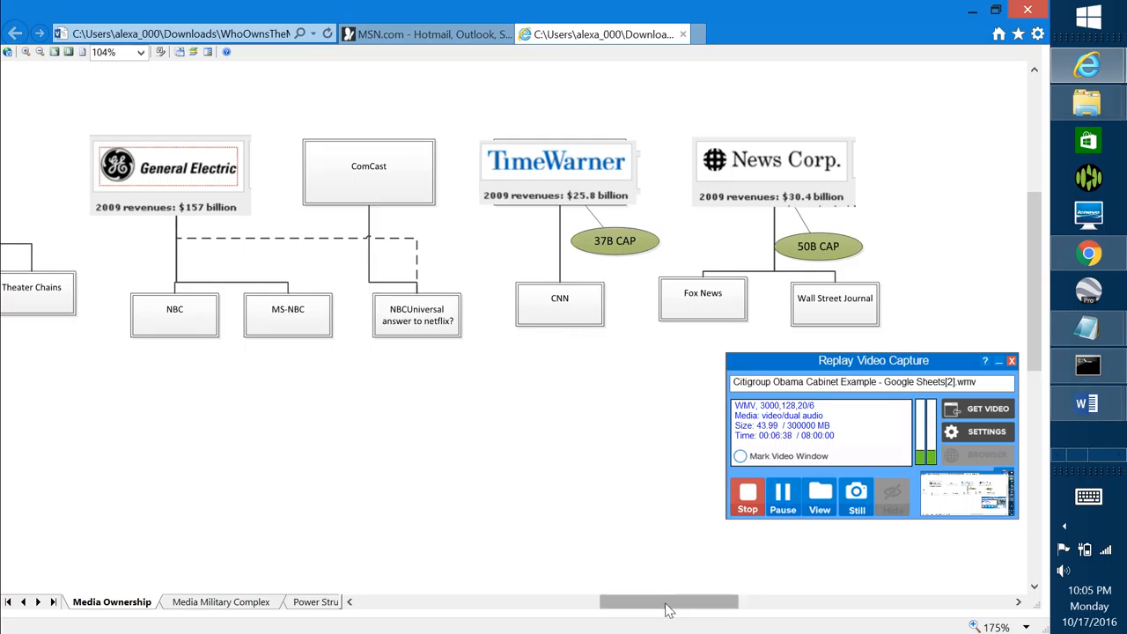
pyautogui.moveTo(670, 602); pyautogui.dragTo(661, 602)
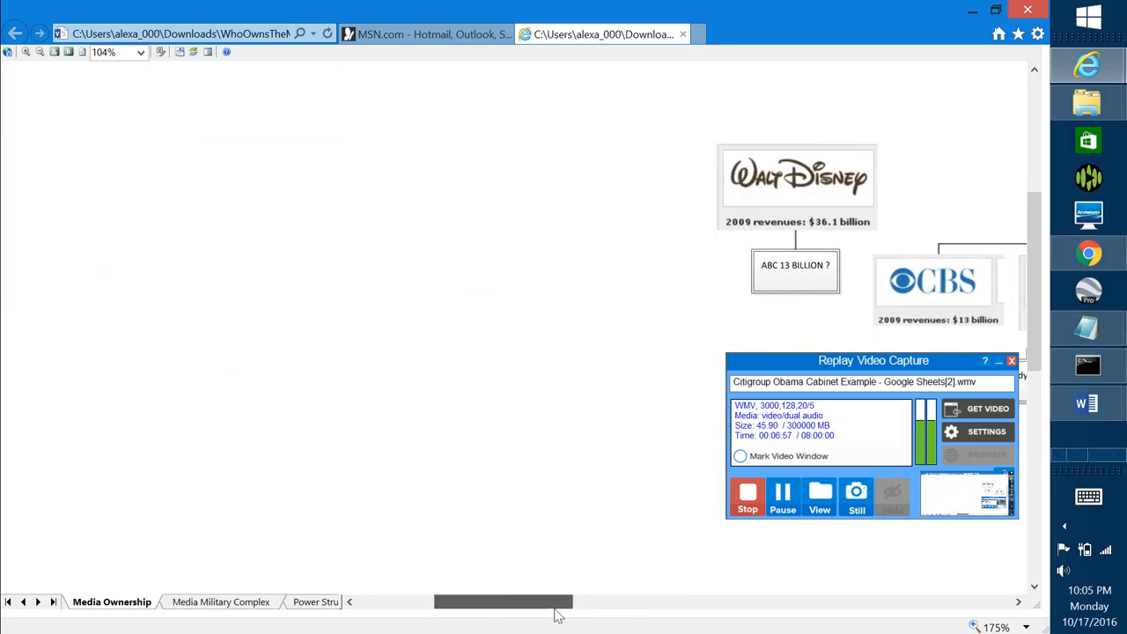
pyautogui.hscroll(3)
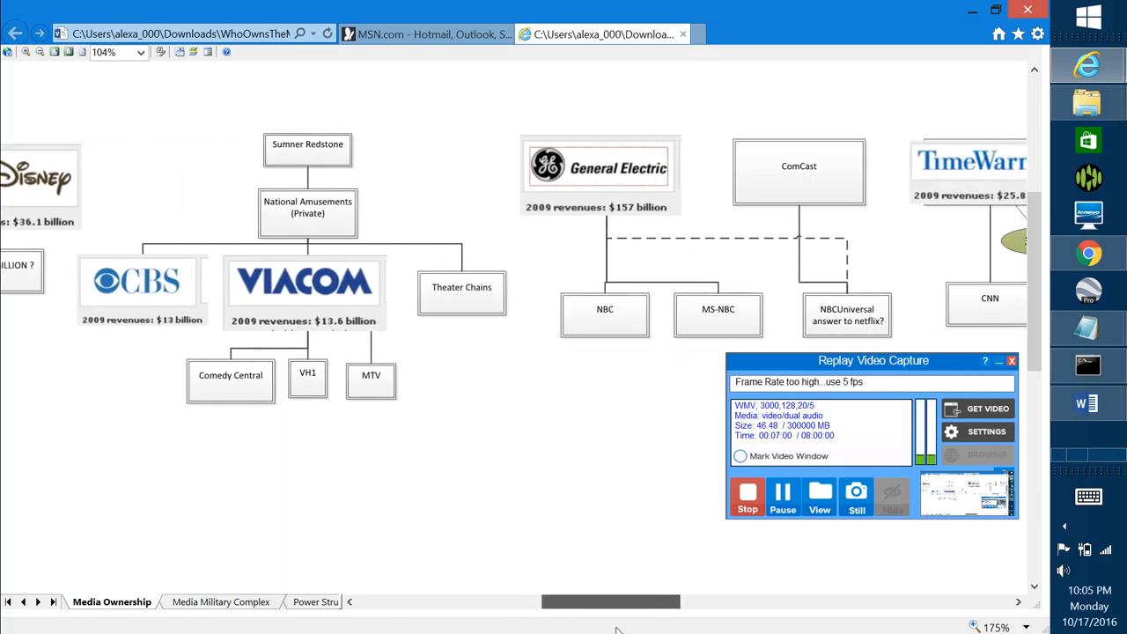
pyautogui.hscroll(3)
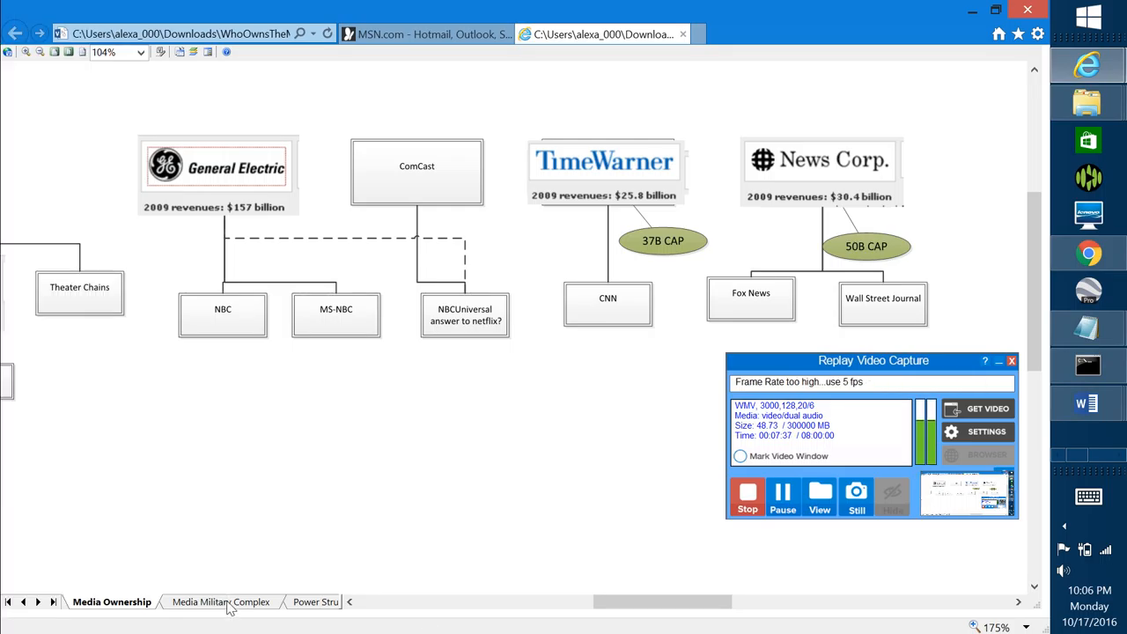
# Show the Media Military Complex page with its 15.5 trillion AUM pie chart and assets table.
pyautogui.click(220, 602)
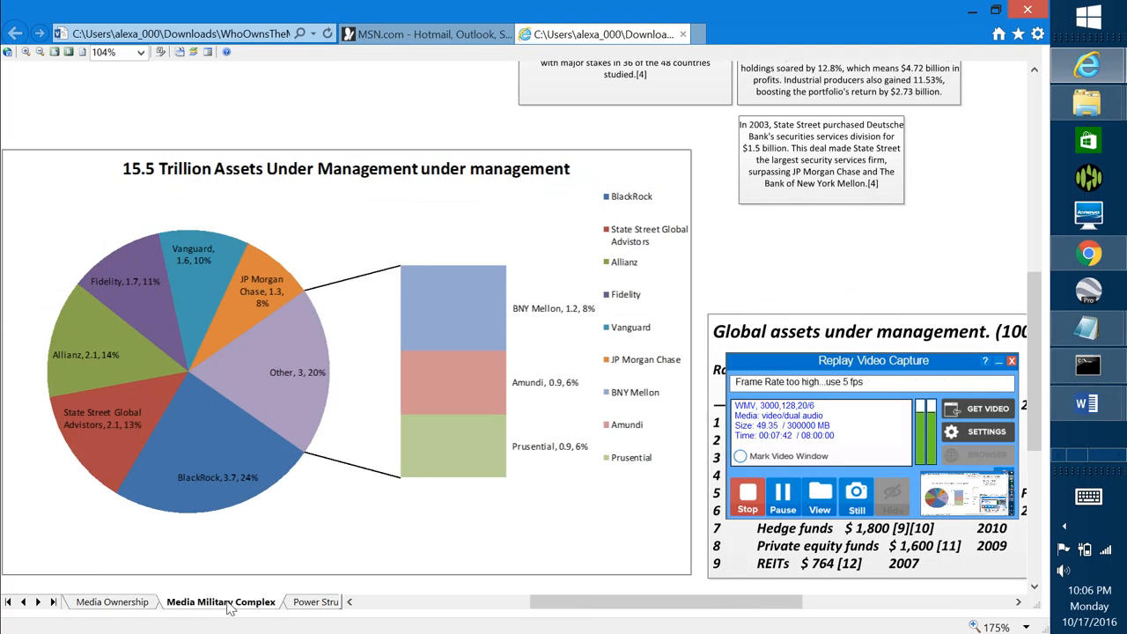
pyautogui.moveTo(406, 306)
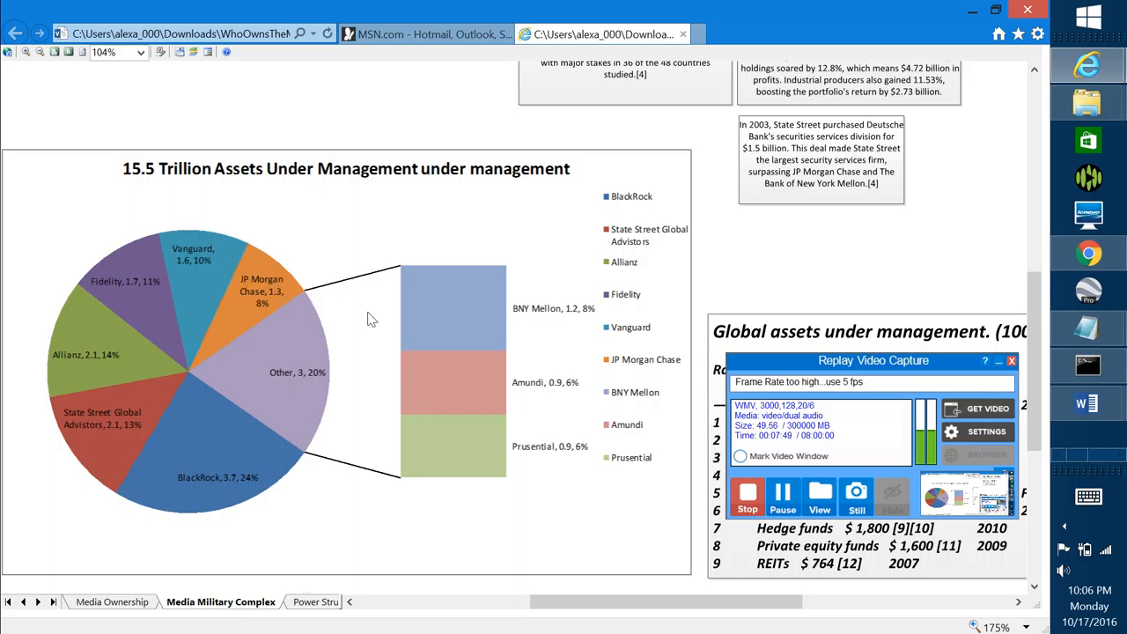
pyautogui.moveTo(432, 241)
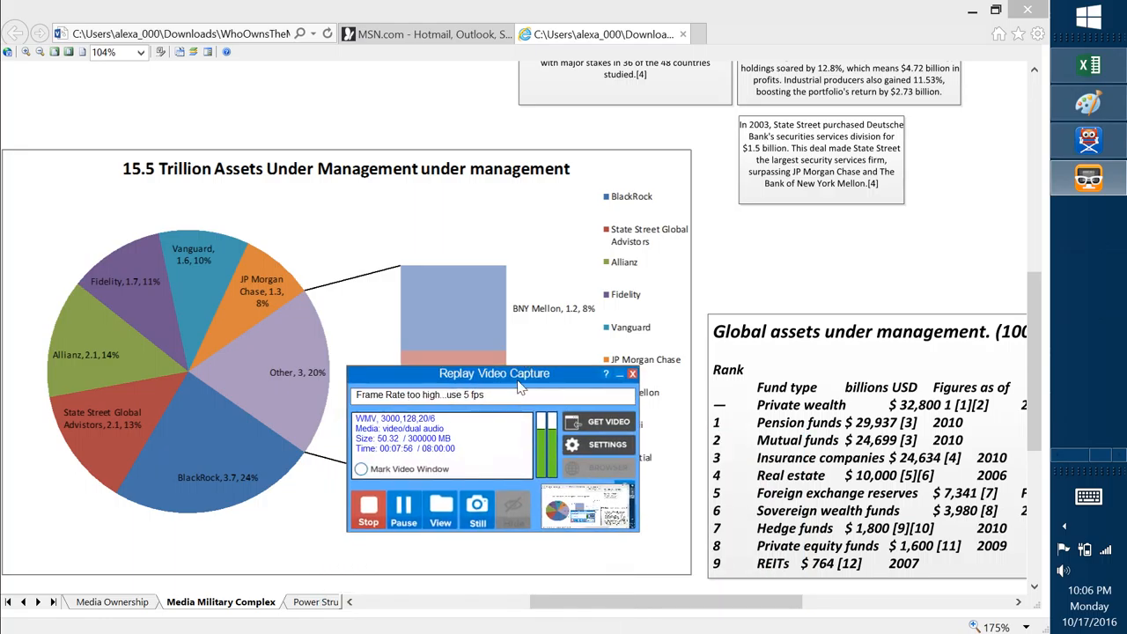
pyautogui.moveTo(1071, 338)
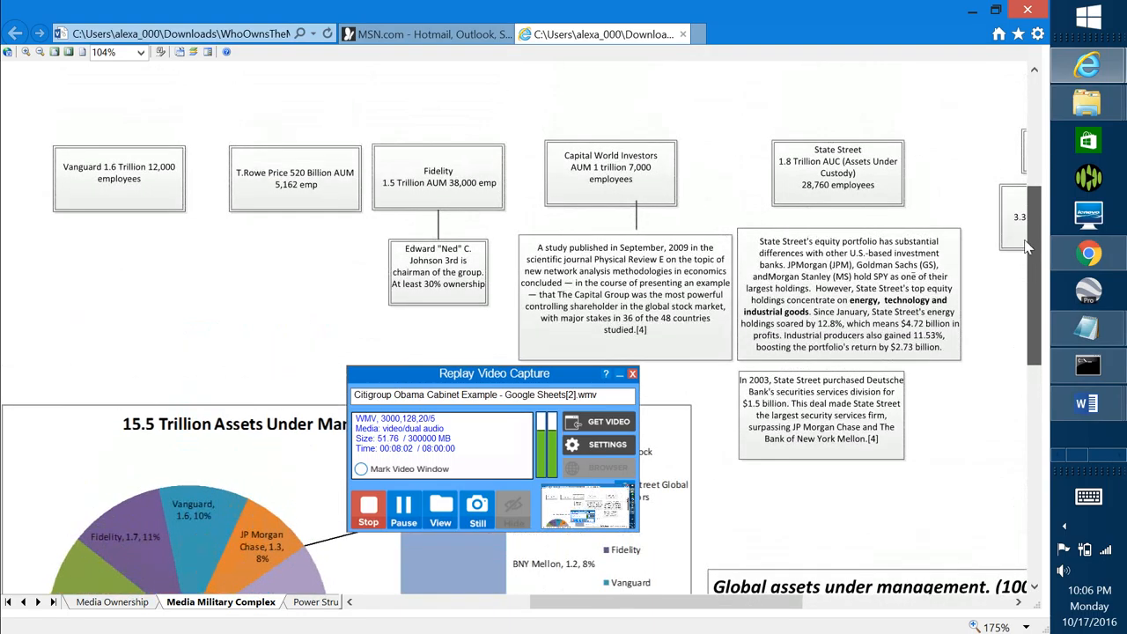
pyautogui.scroll(-3)
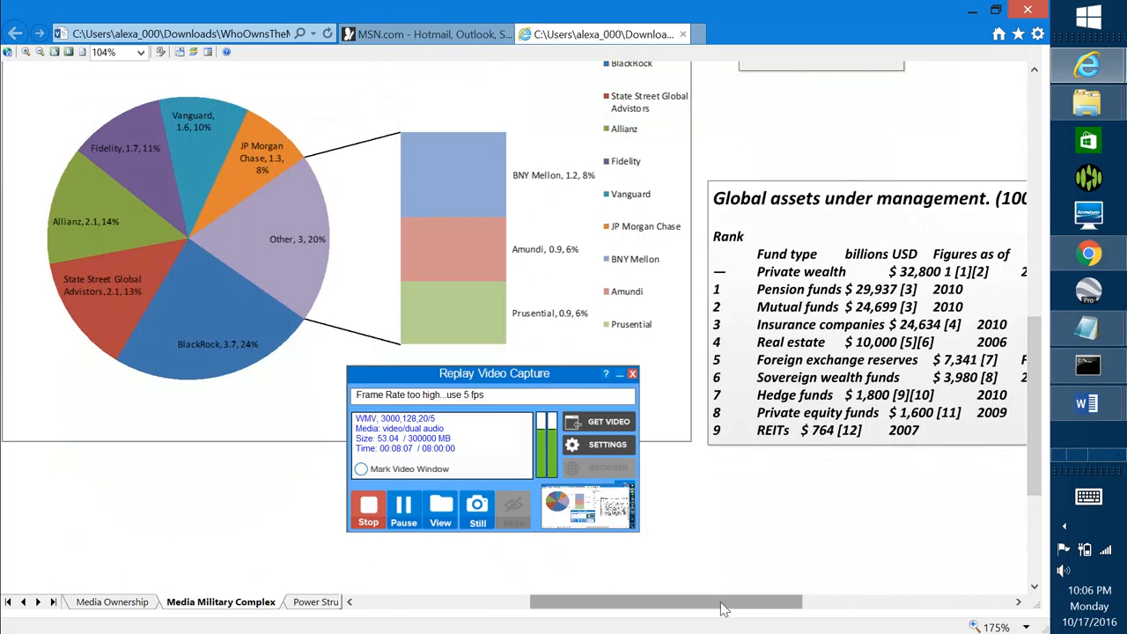
pyautogui.hscroll(3)
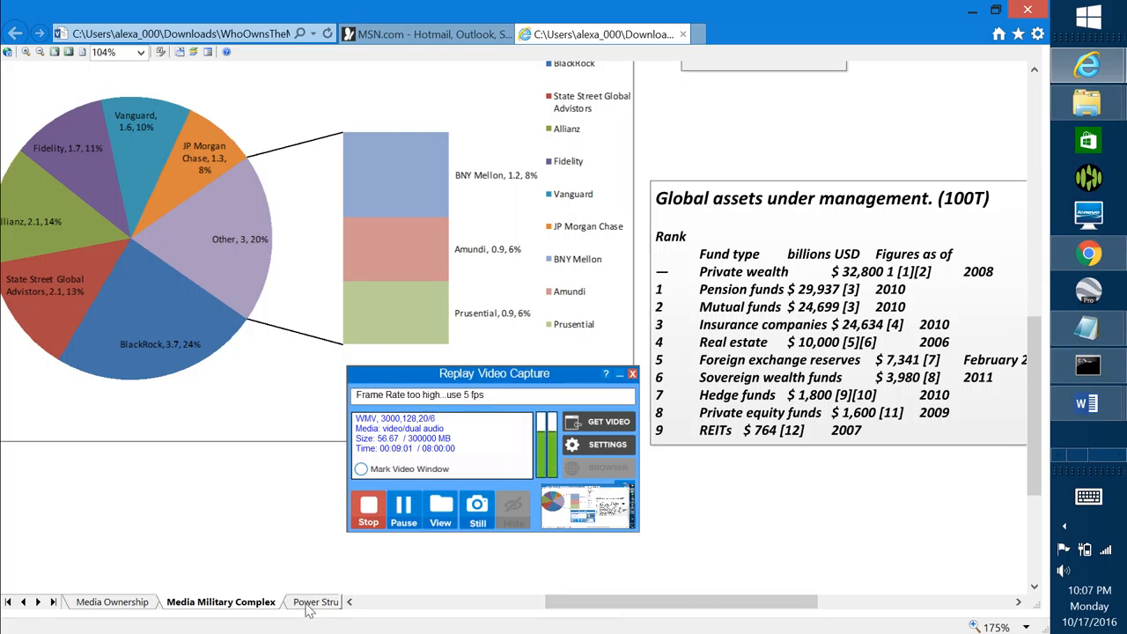
pyautogui.click(234, 603)
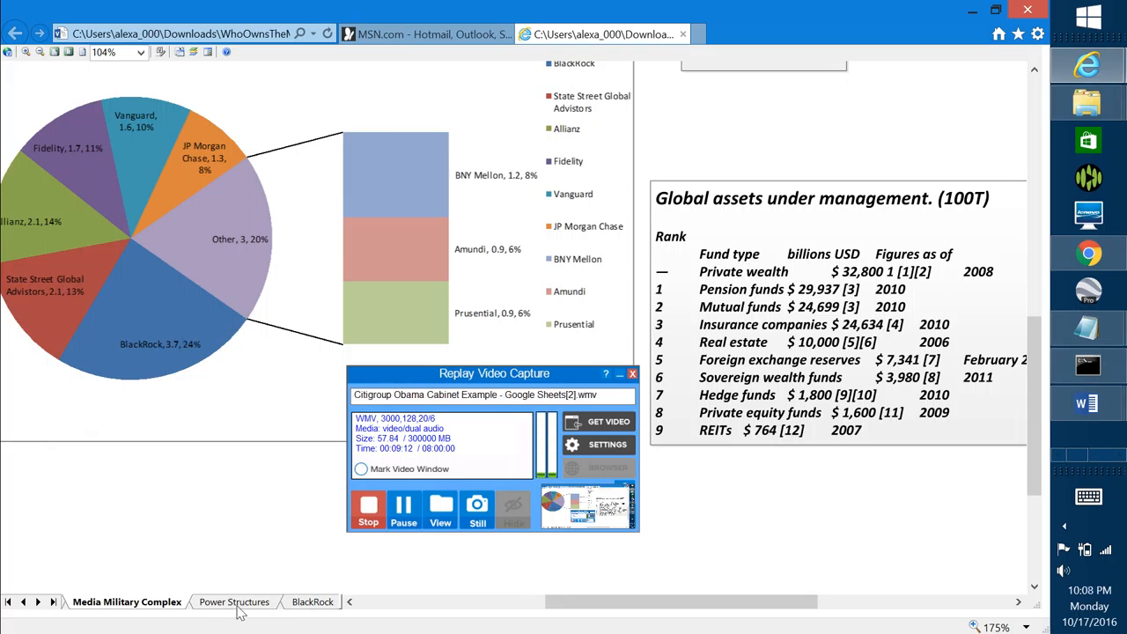
# Browse down and across the Power Structures page of the diagram.
pyautogui.click(235, 603)
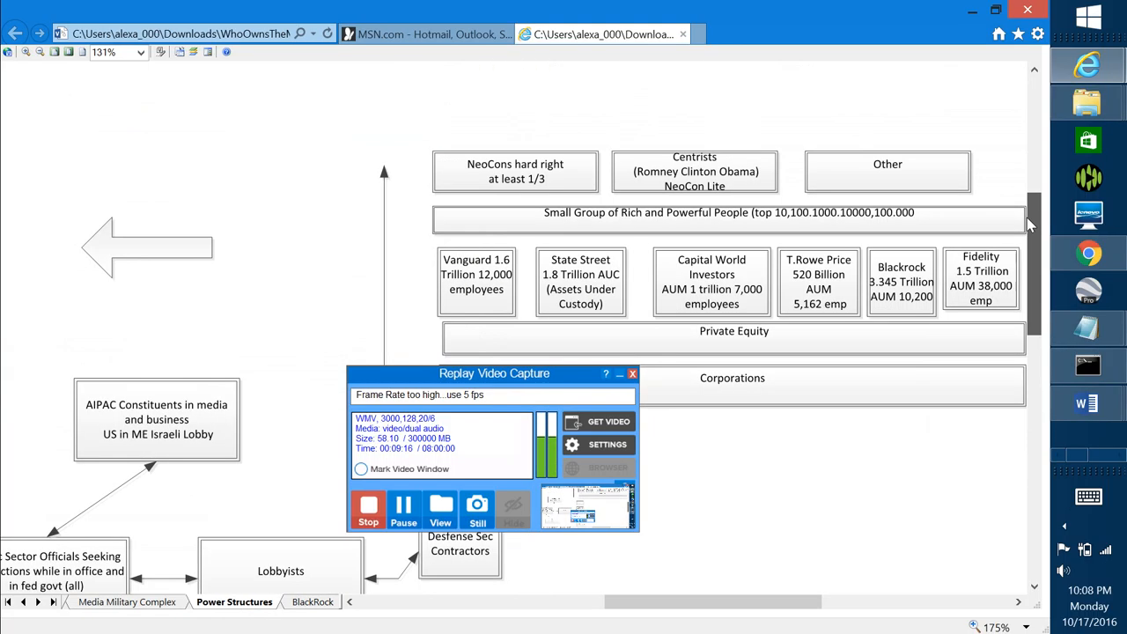
pyautogui.scroll(-3)
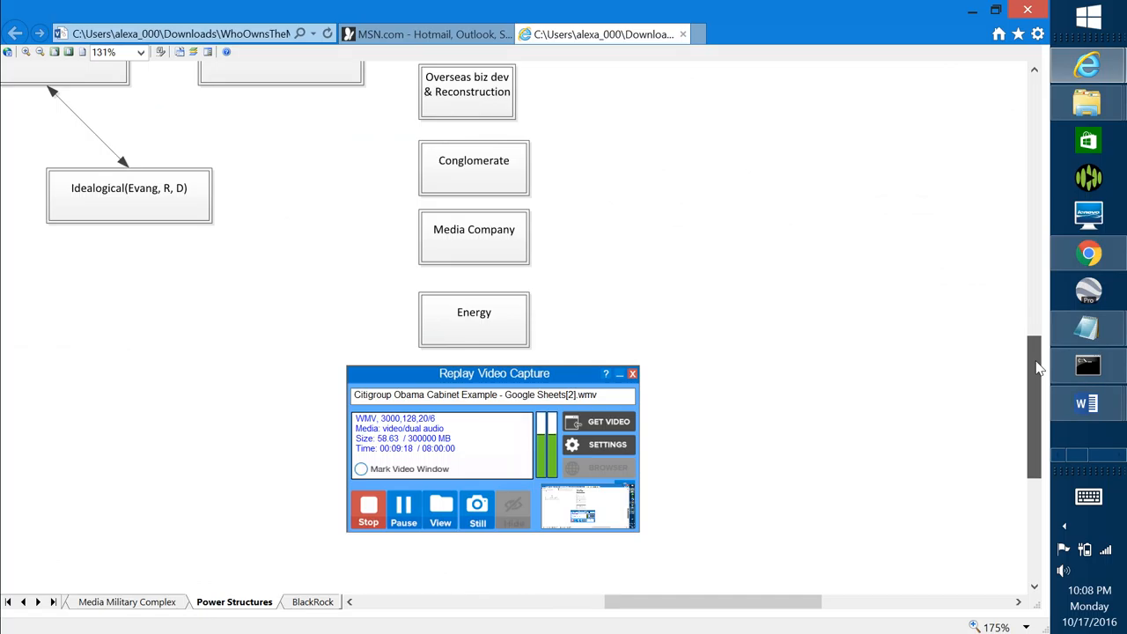
pyautogui.scroll(-3)
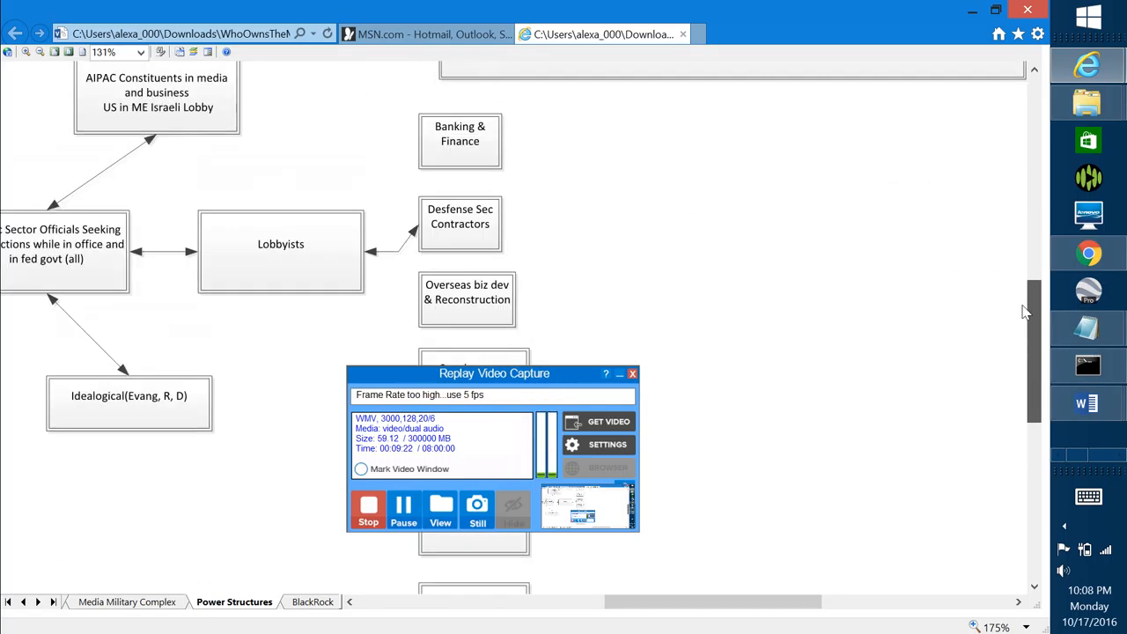
pyautogui.scroll(-3)
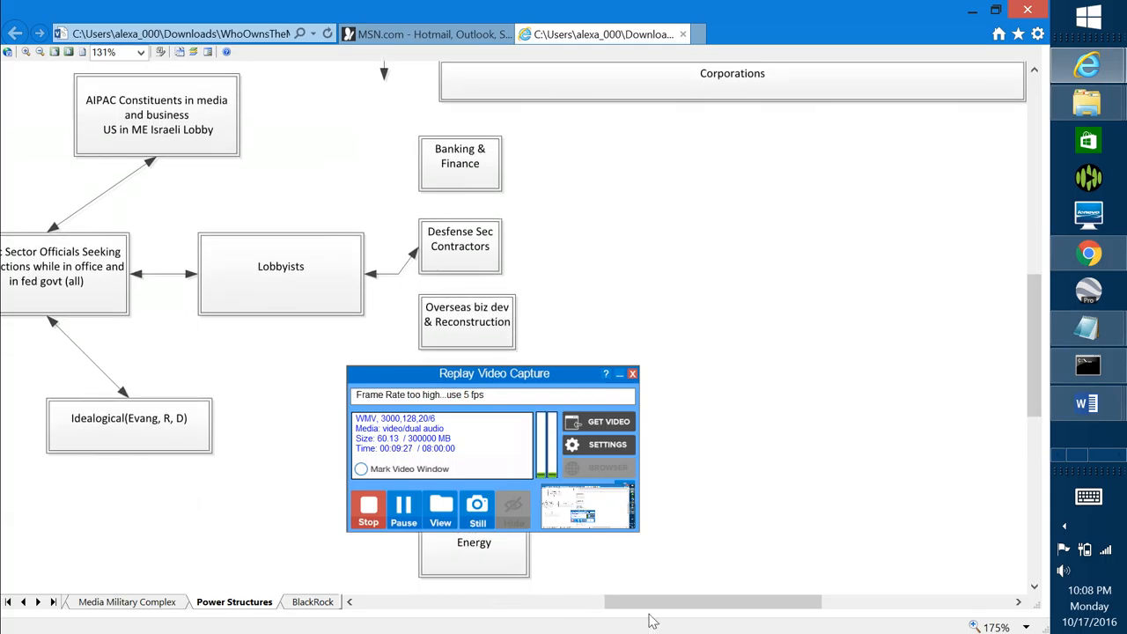
pyautogui.hscroll(3)
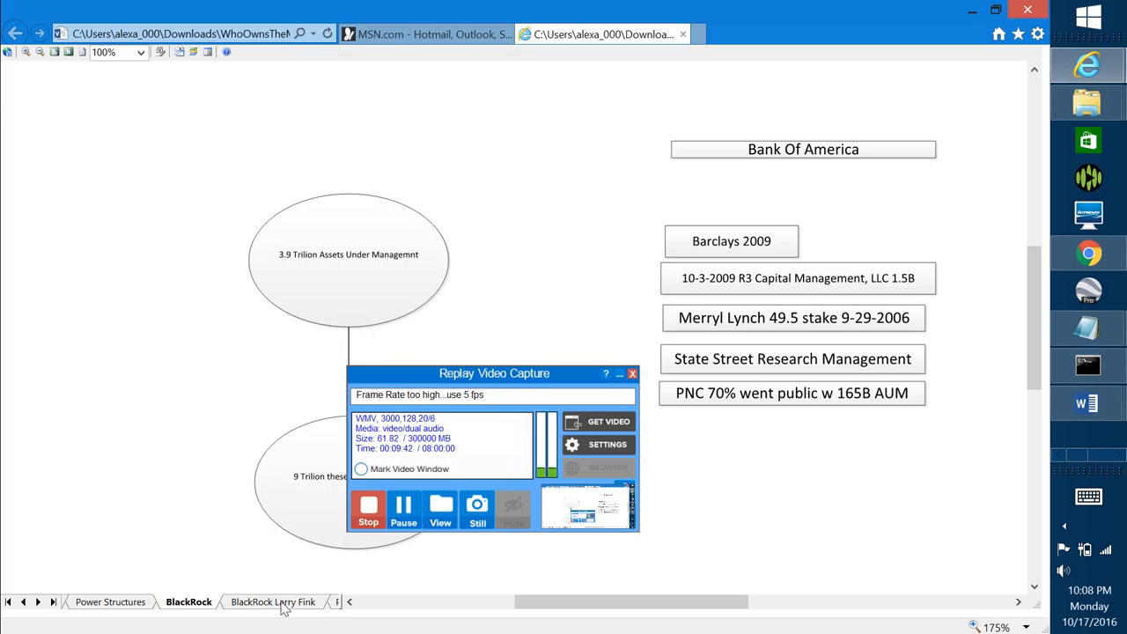
# Show the BlackRock Larry Fink page at a smaller zoom level to see its article columns.
pyautogui.click(273, 602)
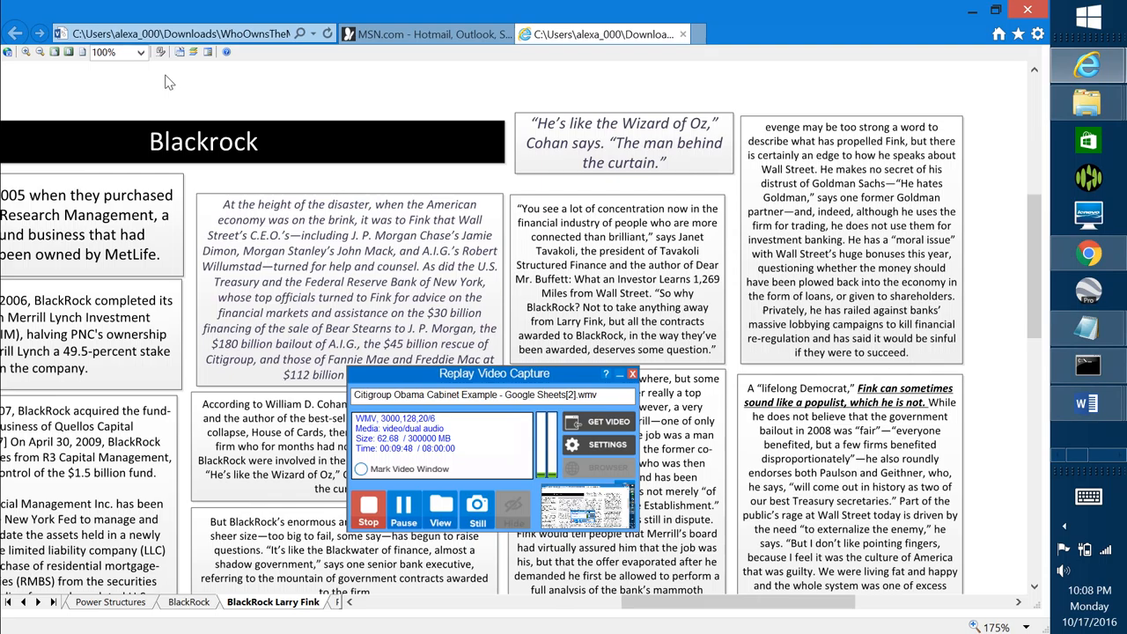
pyautogui.click(141, 53)
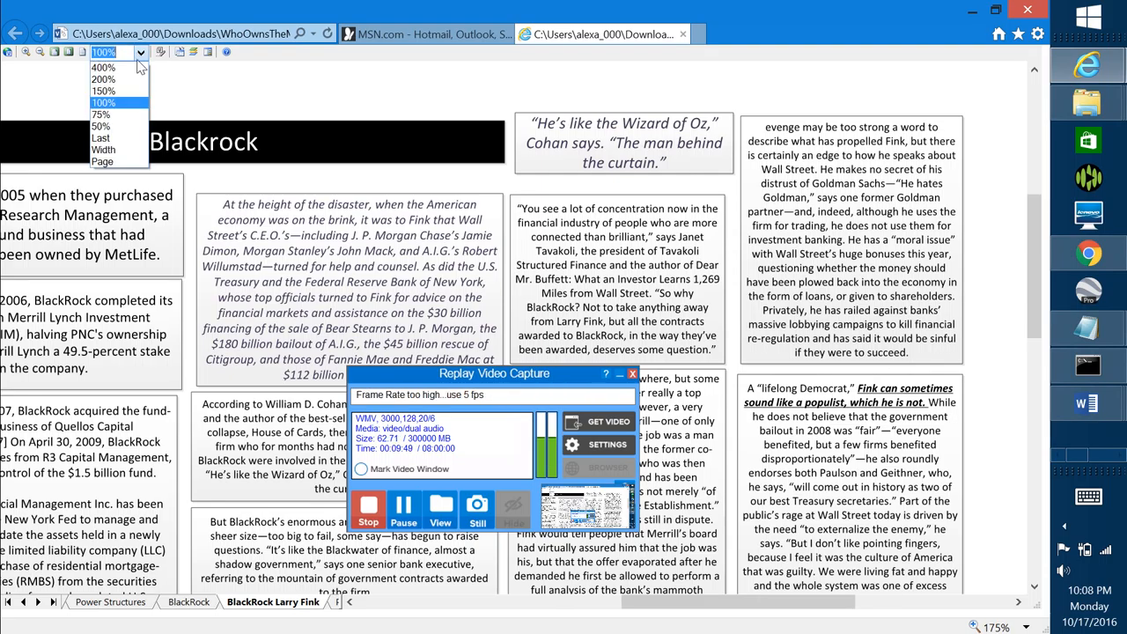
pyautogui.click(103, 114)
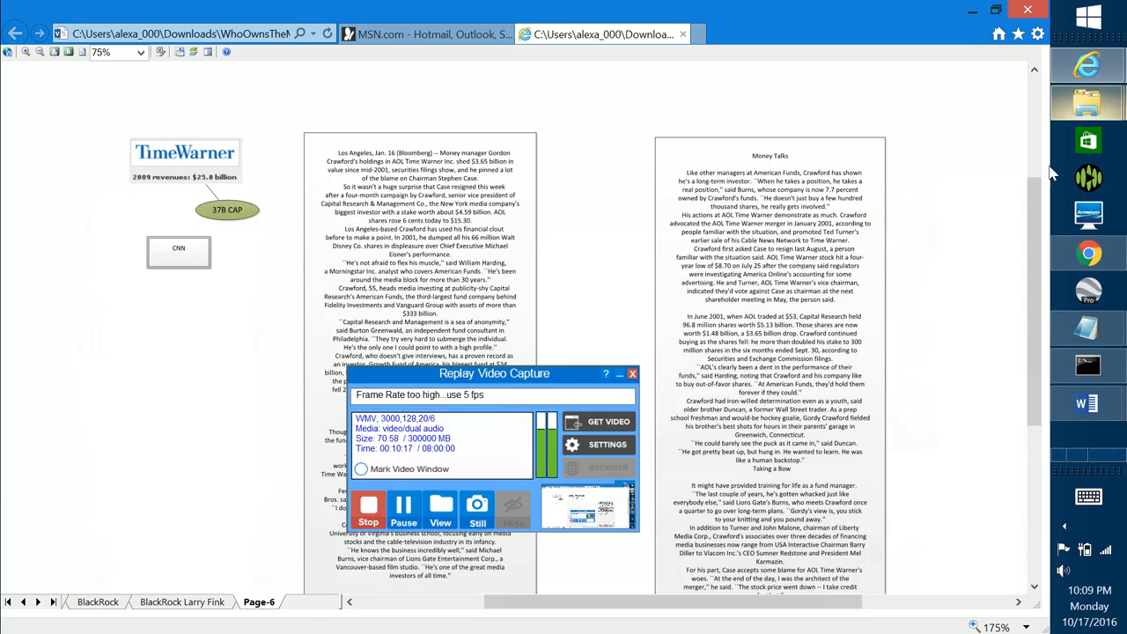
pyautogui.moveTo(966, 144)
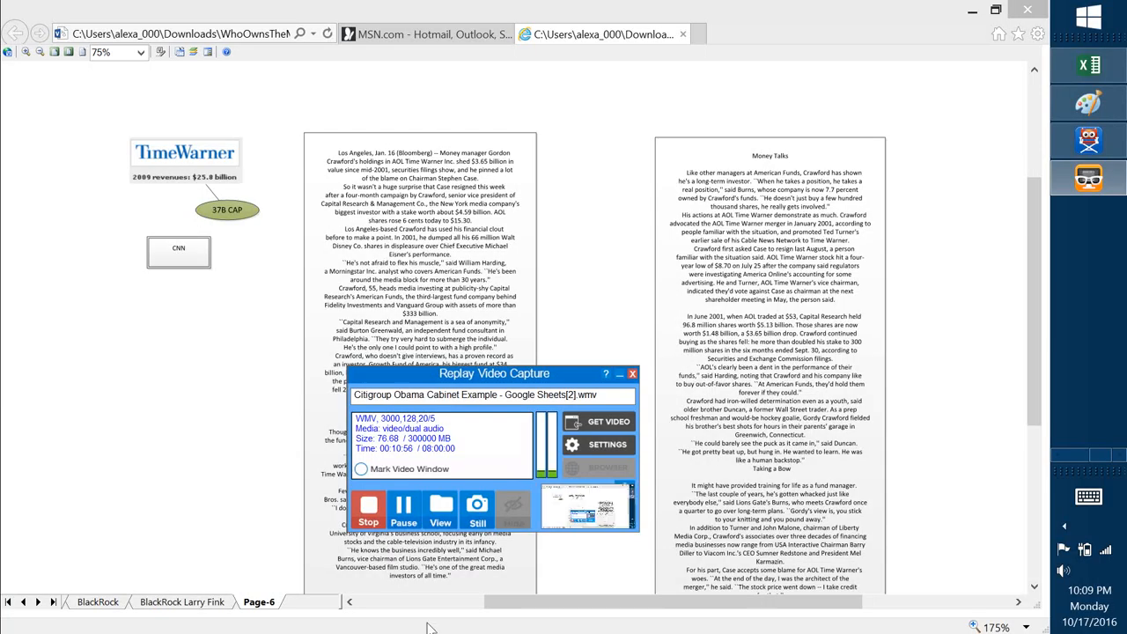
pyautogui.click(368, 509)
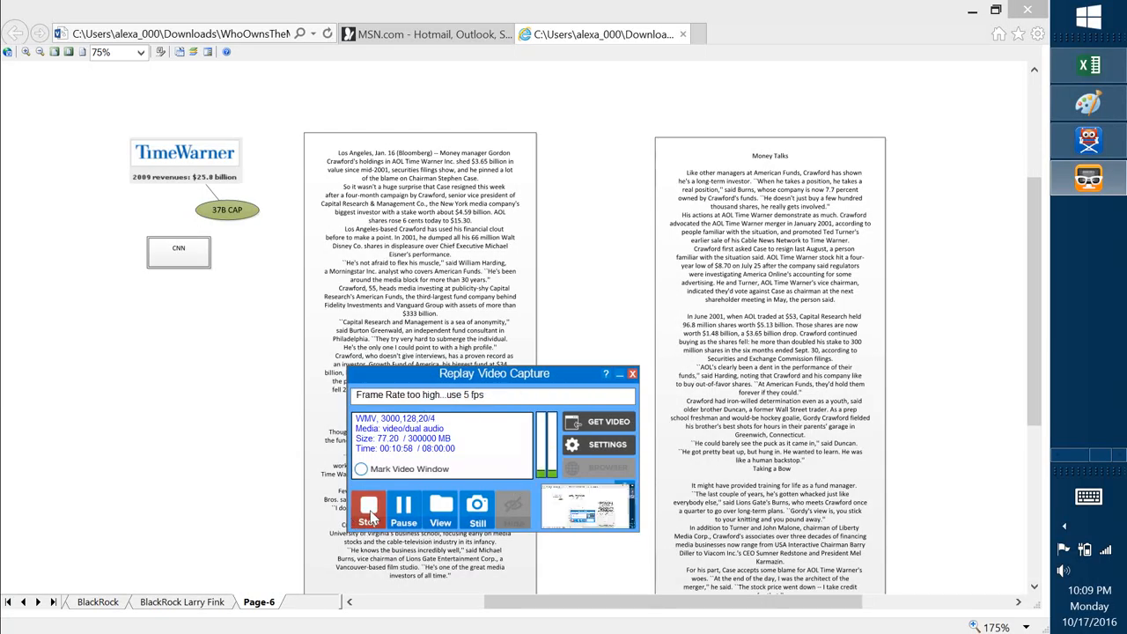